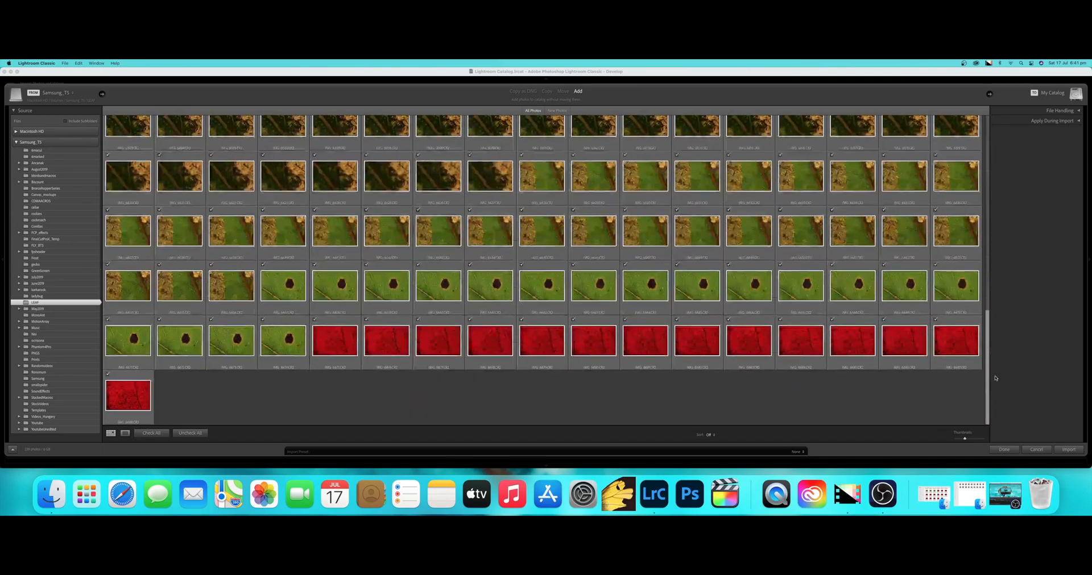
Review the checked leaf shots in the Import grid and import them into the catalog.
{"action": "scroll", "scroll_direction": "down", "scroll_amount": 3}
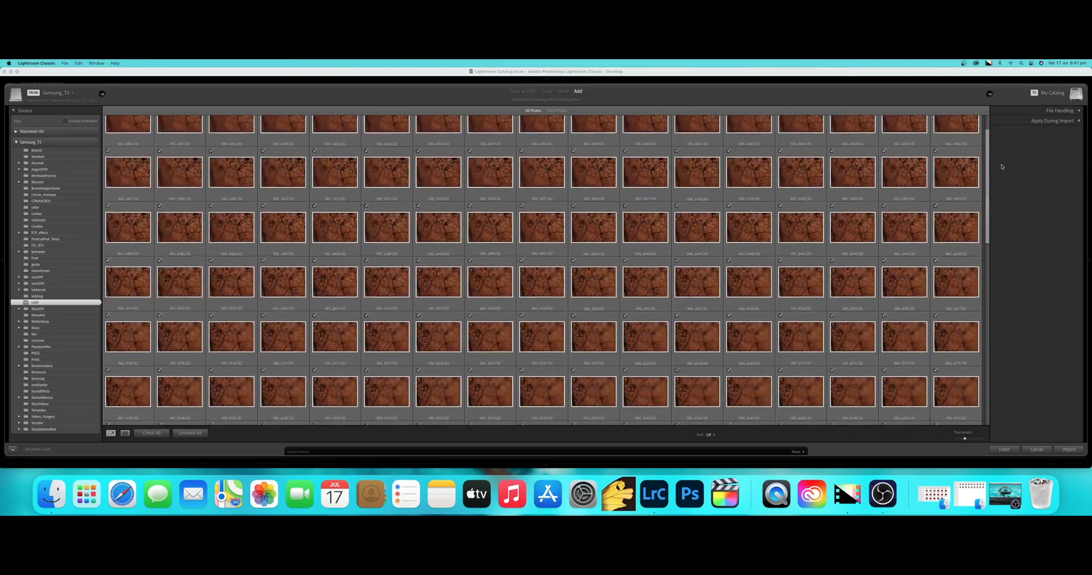
{"action": "scroll", "scroll_direction": "down", "scroll_amount": 3}
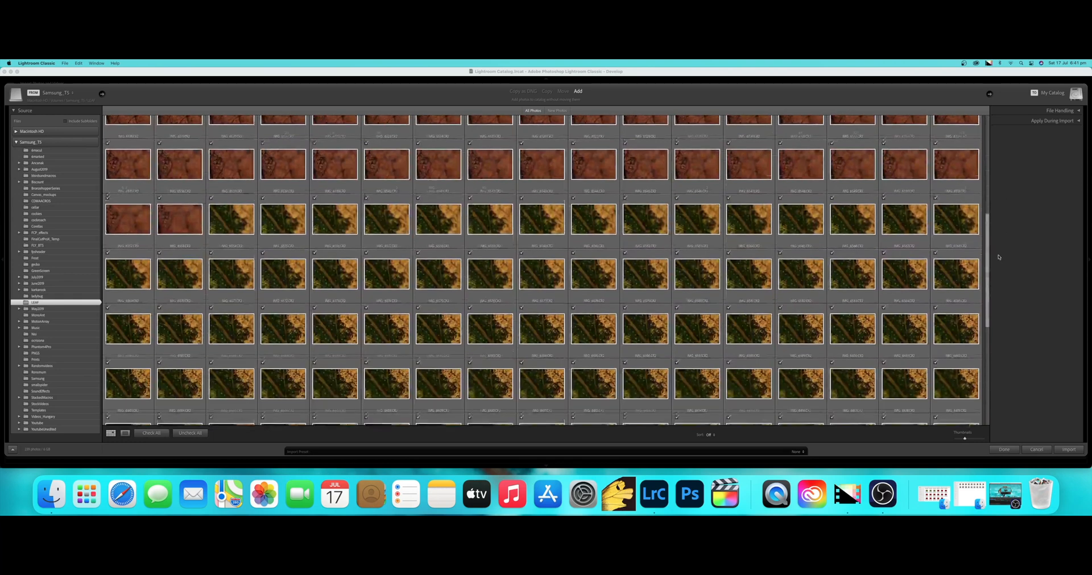
{"action": "scroll", "scroll_direction": "down", "scroll_amount": 3}
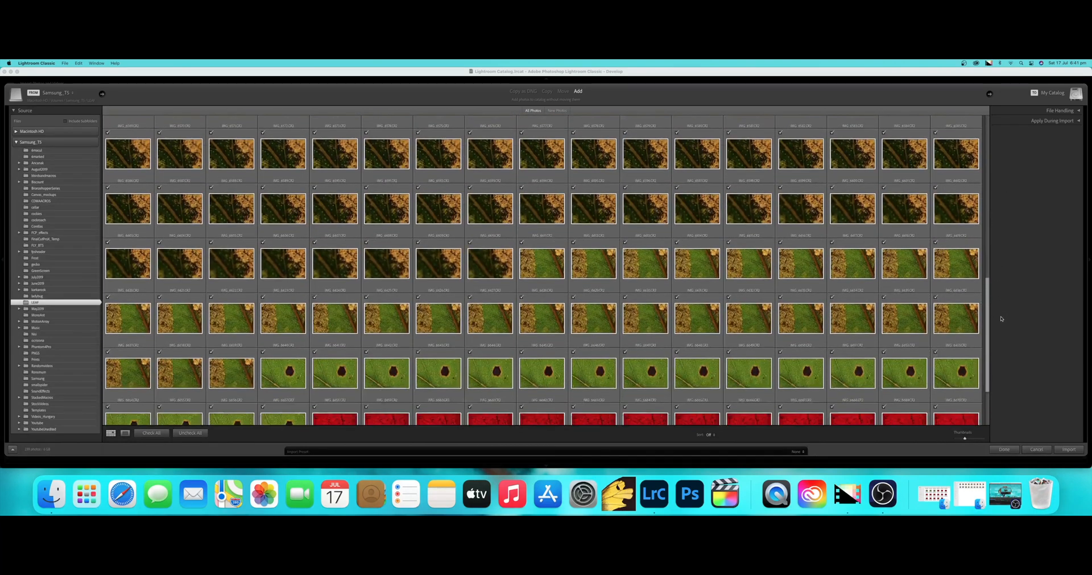
{"action": "scroll", "scroll_direction": "down", "scroll_amount": 3}
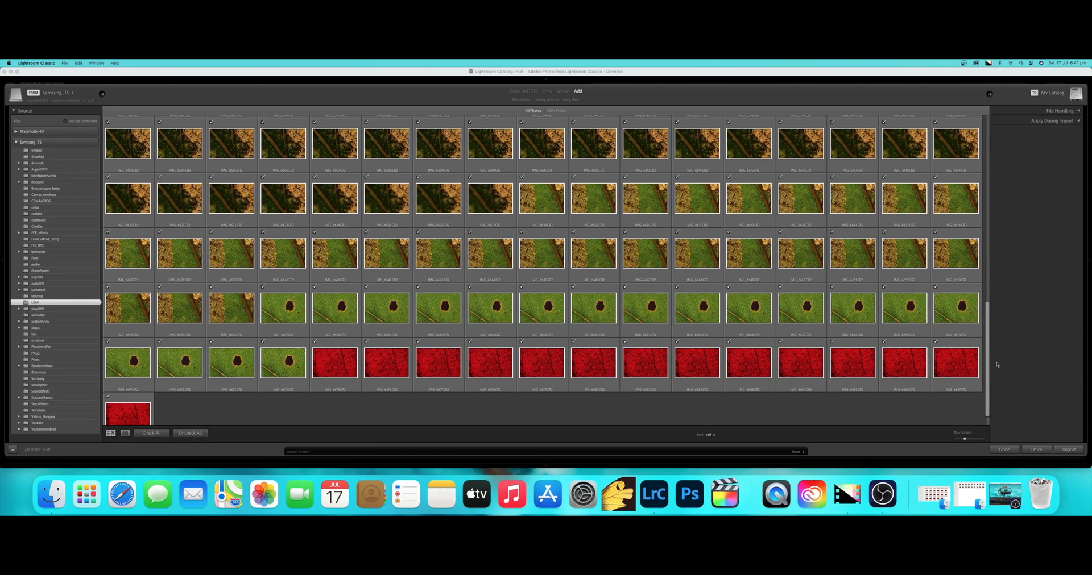
{"action": "mouse_move", "coordinate": [1032, 414]}
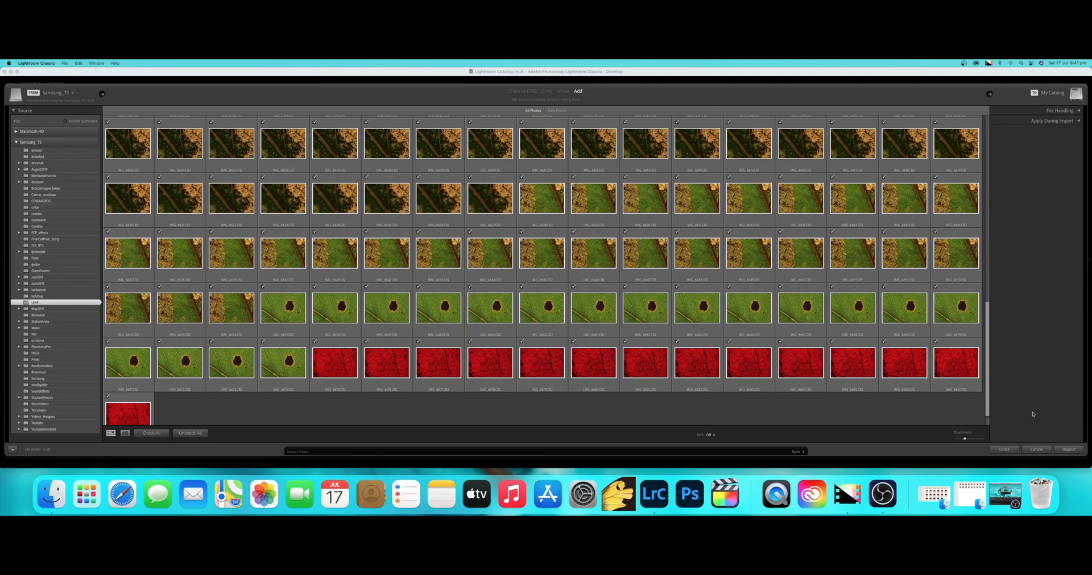
{"action": "mouse_move", "coordinate": [1069, 450]}
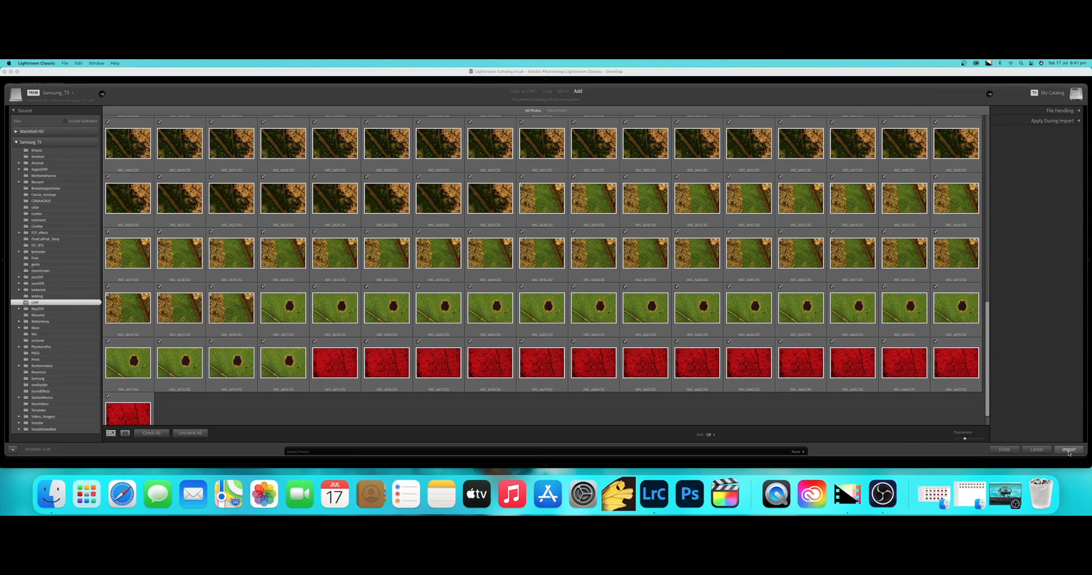
{"action": "left_click", "coordinate": [1069, 451]}
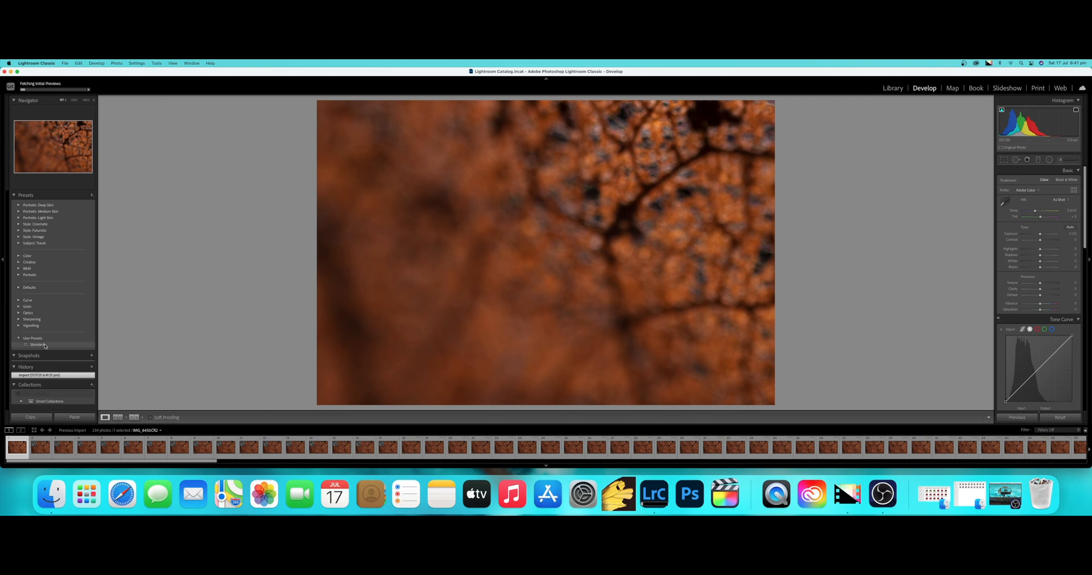
Apply the Standard user preset to the first leaf shot and select the unwanted leading frames.
{"action": "left_click", "coordinate": [37, 345]}
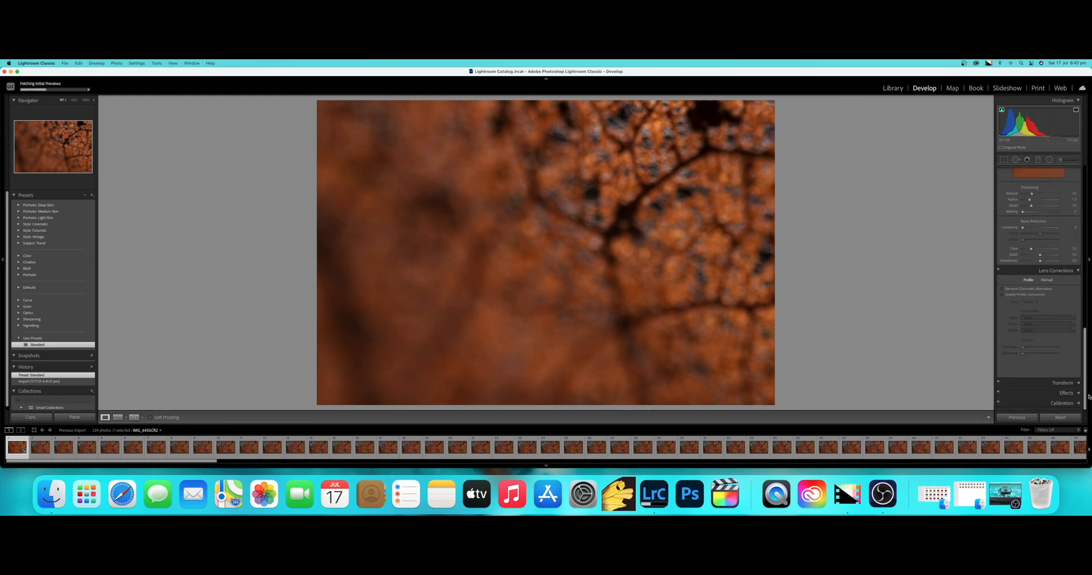
{"action": "left_click", "coordinate": [224, 447]}
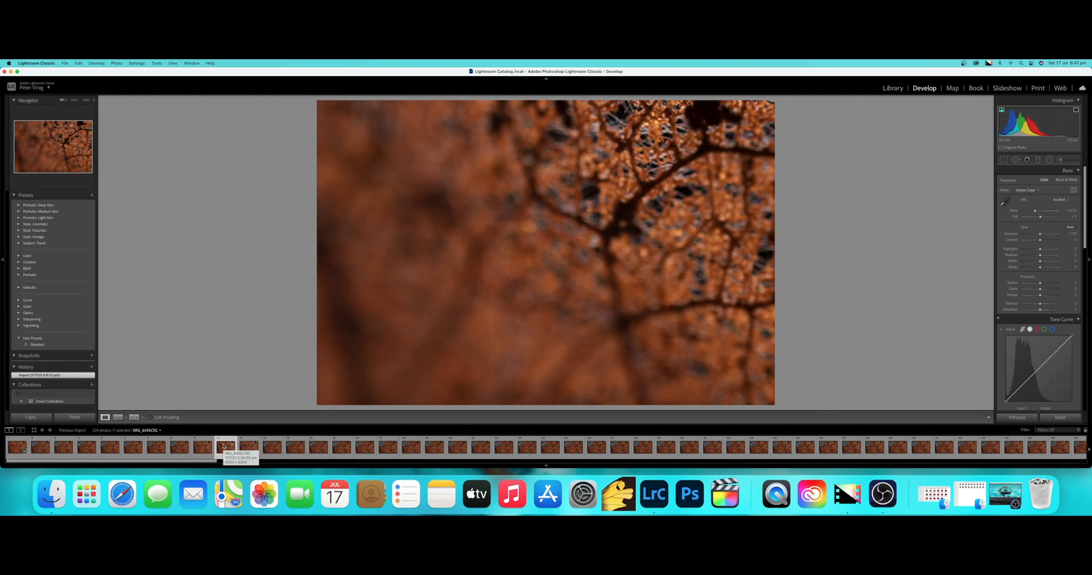
{"action": "left_click", "coordinate": [202, 448]}
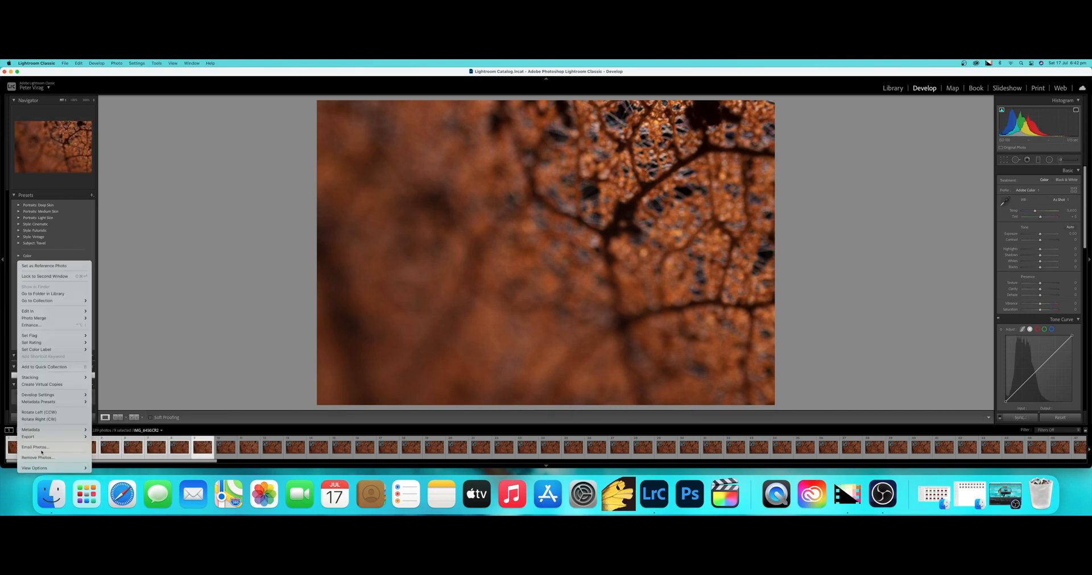
Remove the unwanted frames from the catalog and select every remaining photo for syncing.
{"action": "left_click", "coordinate": [37, 457]}
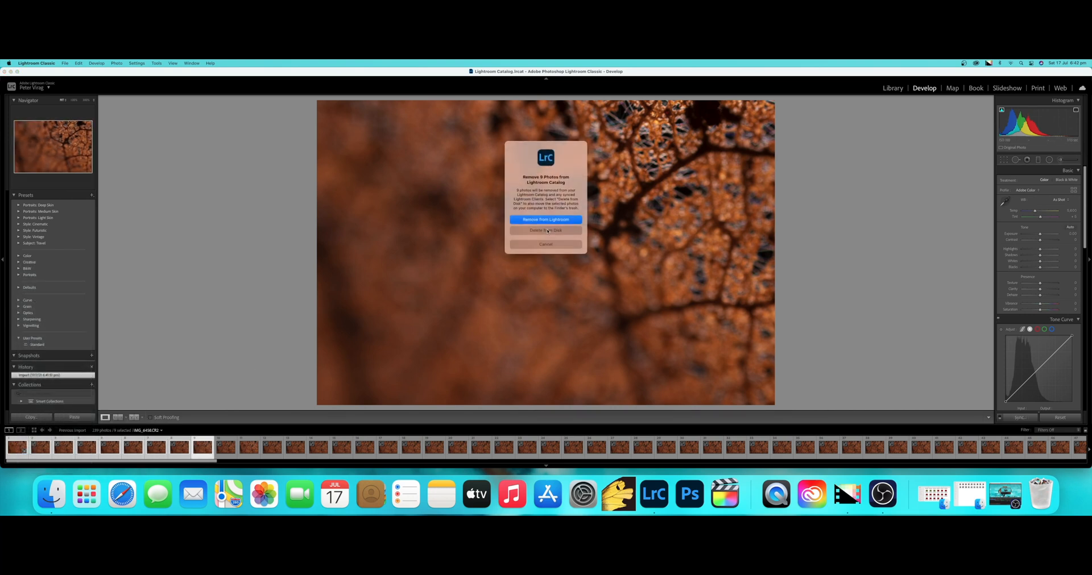
{"action": "left_click", "coordinate": [544, 219]}
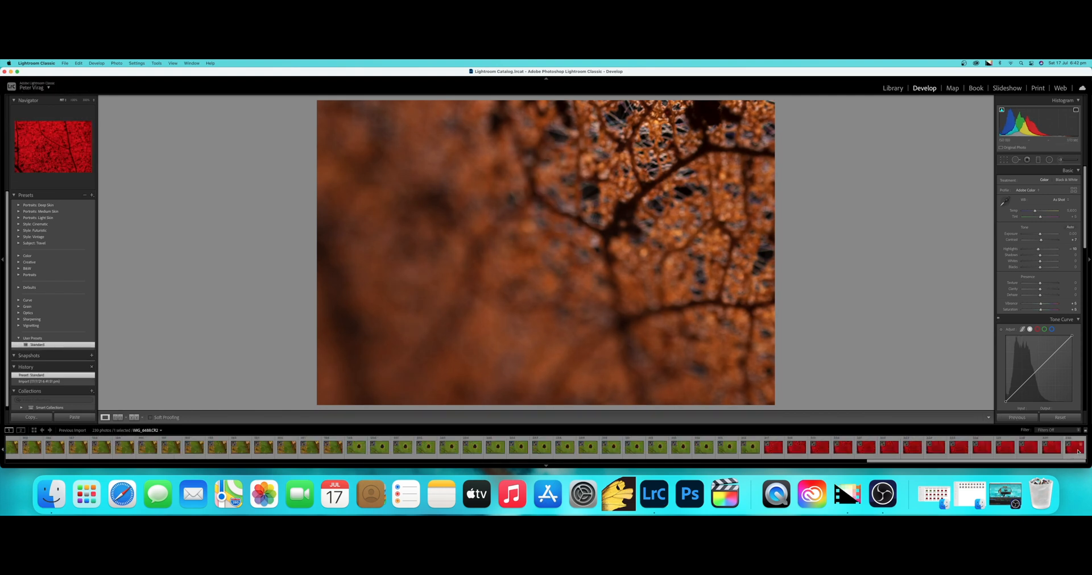
{"action": "left_click", "coordinate": [1019, 417]}
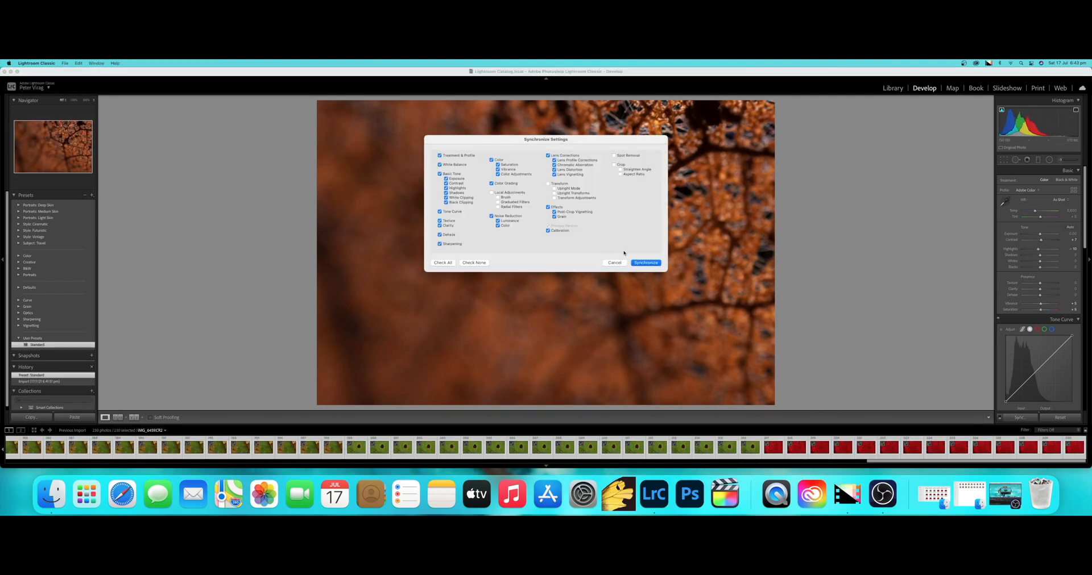
Synchronize the develop settings to all selected shots and select the first leaf stack's frames.
{"action": "left_click", "coordinate": [644, 263]}
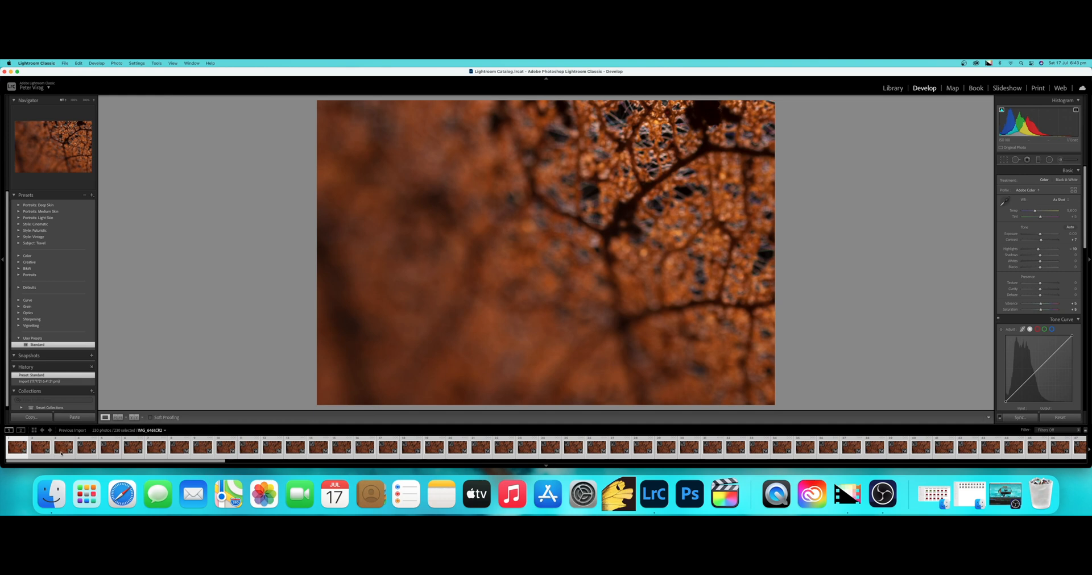
{"action": "left_click", "coordinate": [547, 447]}
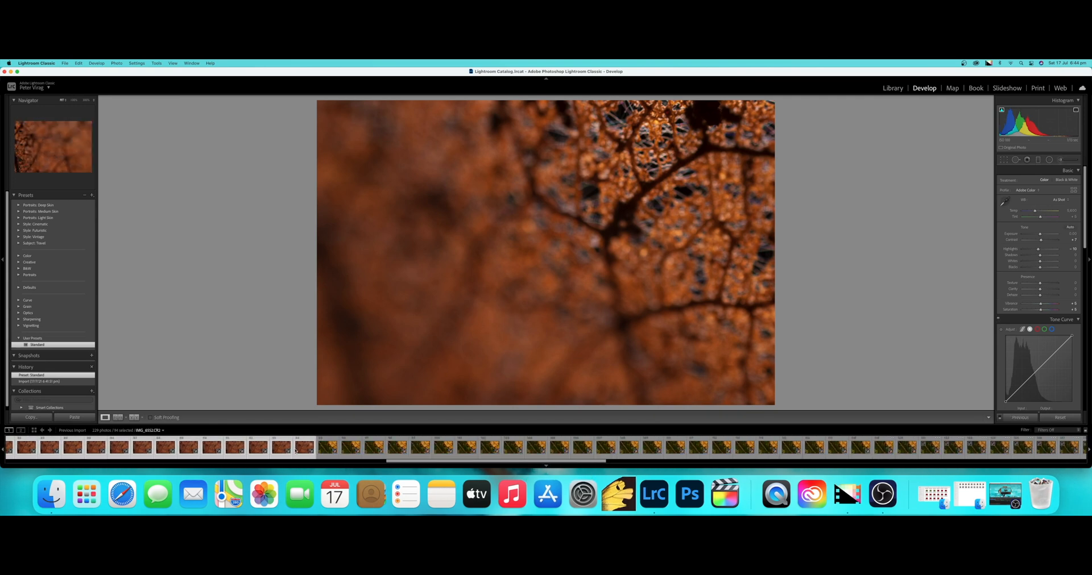
Export the selected stack frames to a Desktop subfolder with a custom name ending in 25mm.
{"action": "right_click", "coordinate": [295, 449]}
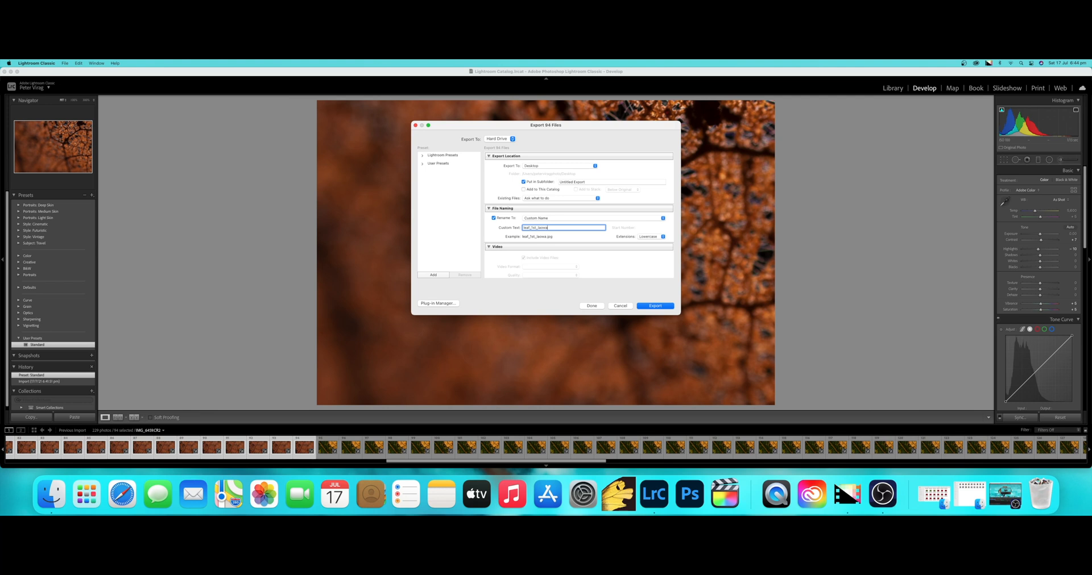
{"action": "type", "text": "25mm"}
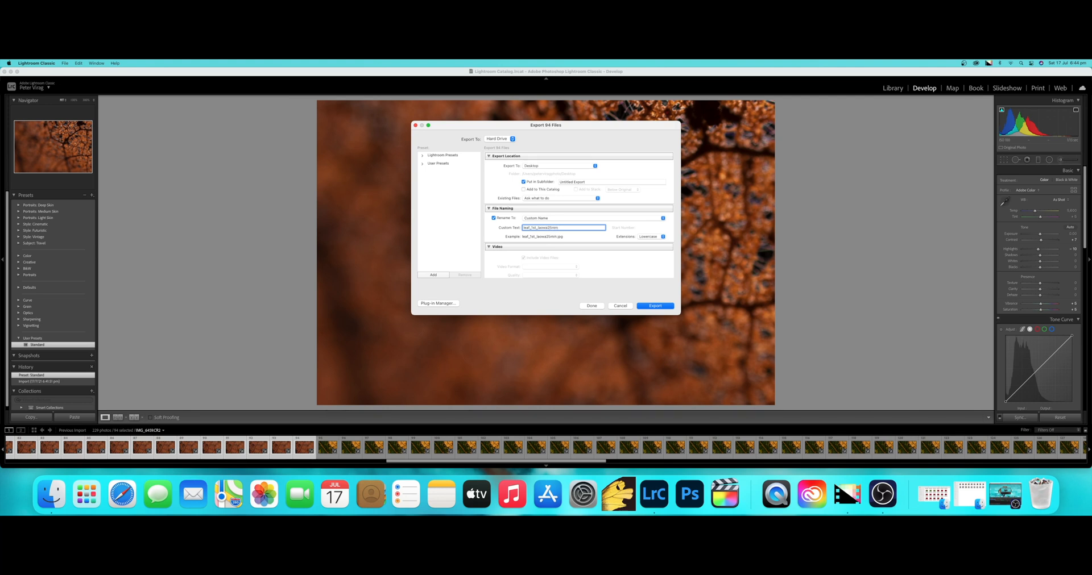
{"action": "left_click", "coordinate": [654, 306]}
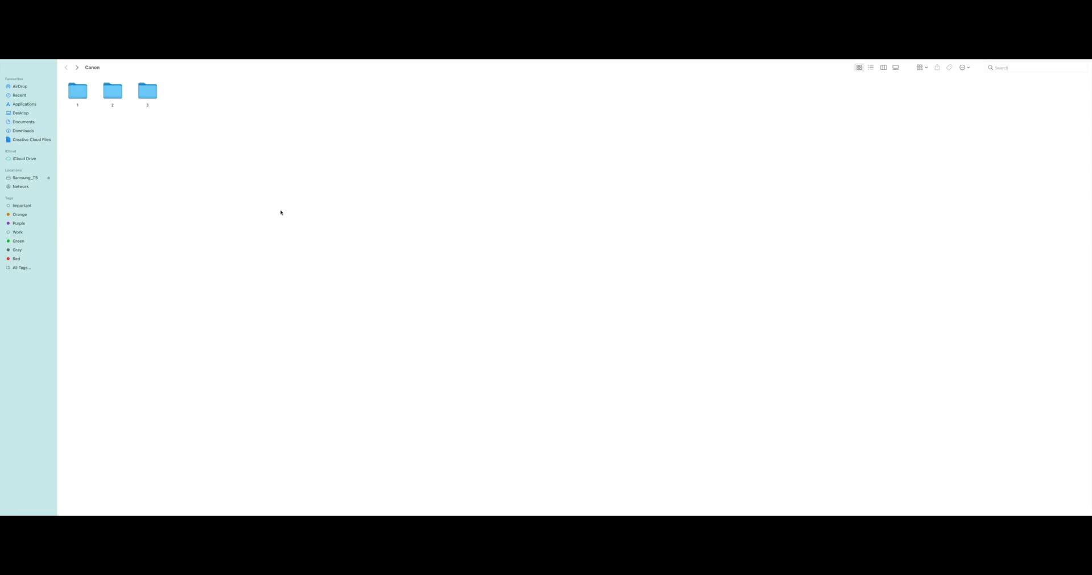
{"action": "mouse_move", "coordinate": [271, 209]}
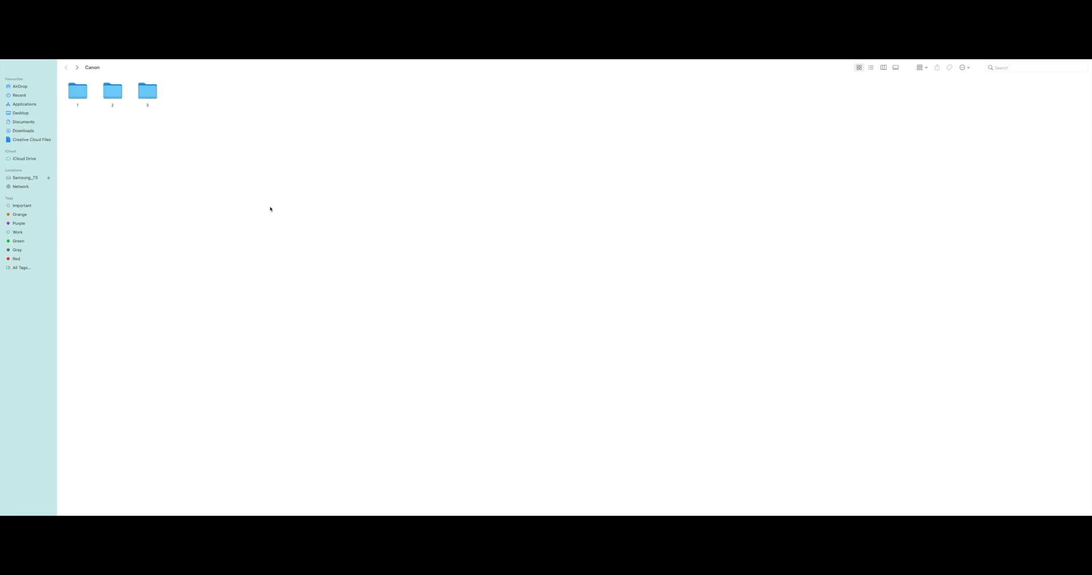
{"action": "mouse_move", "coordinate": [110, 131]}
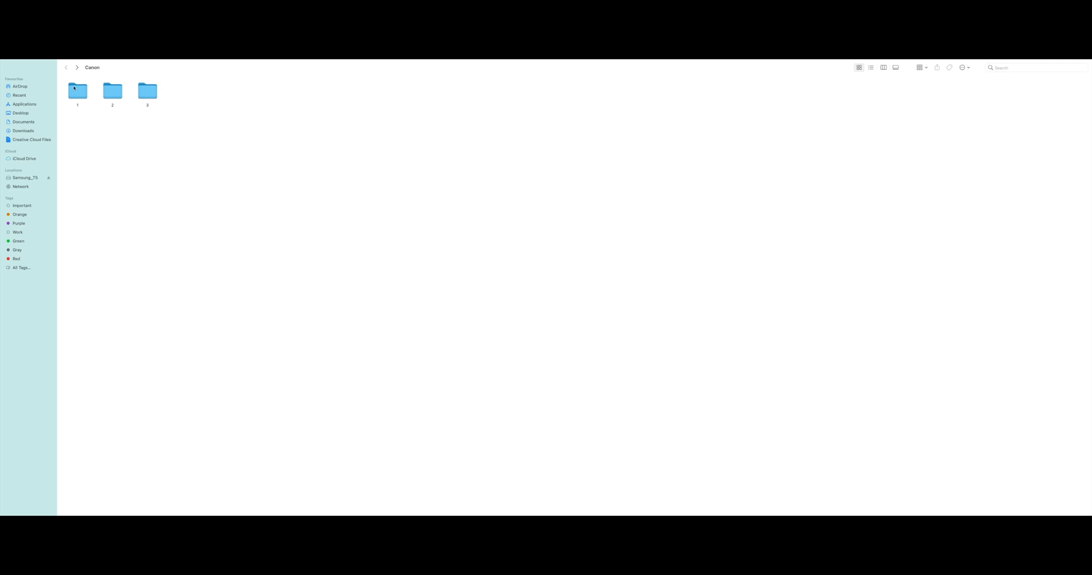
{"action": "double_click", "coordinate": [78, 91]}
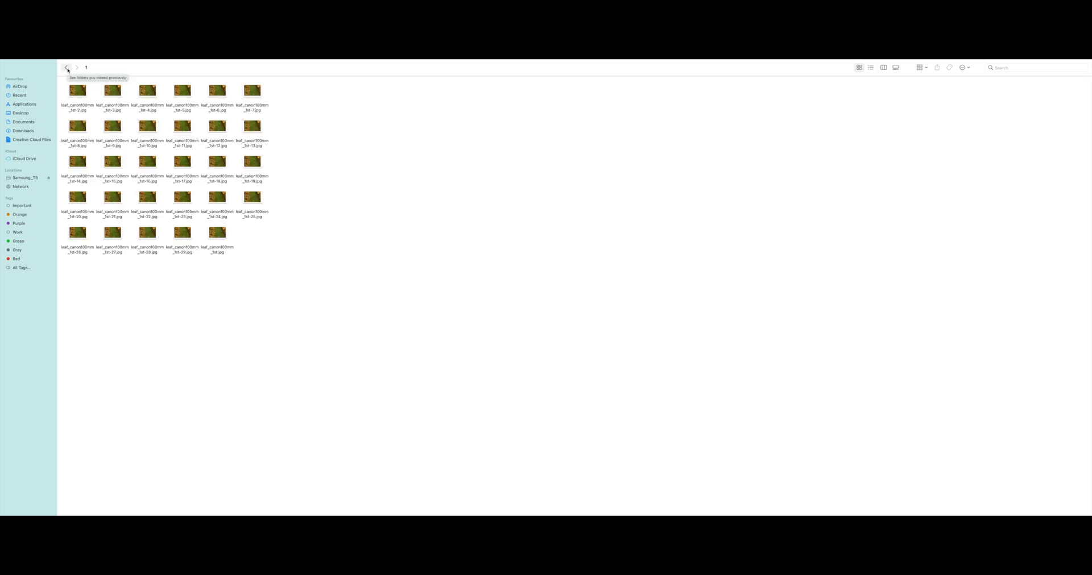
{"action": "left_click", "coordinate": [66, 67]}
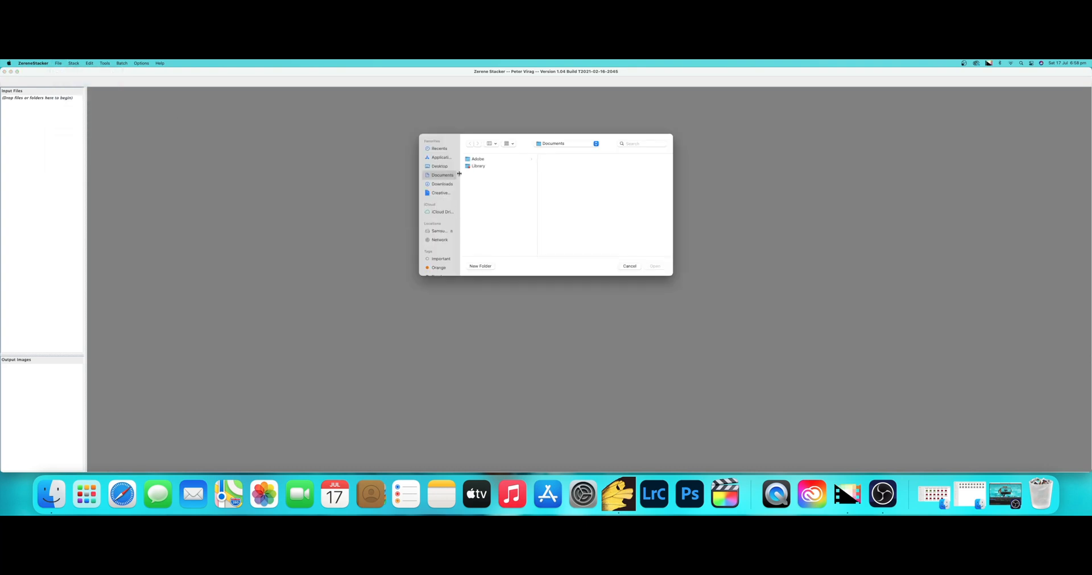
Load all JPEGs from the Desktop's 25mm_1st folder as Zerene Stacker input frames.
{"action": "left_click", "coordinate": [439, 166]}
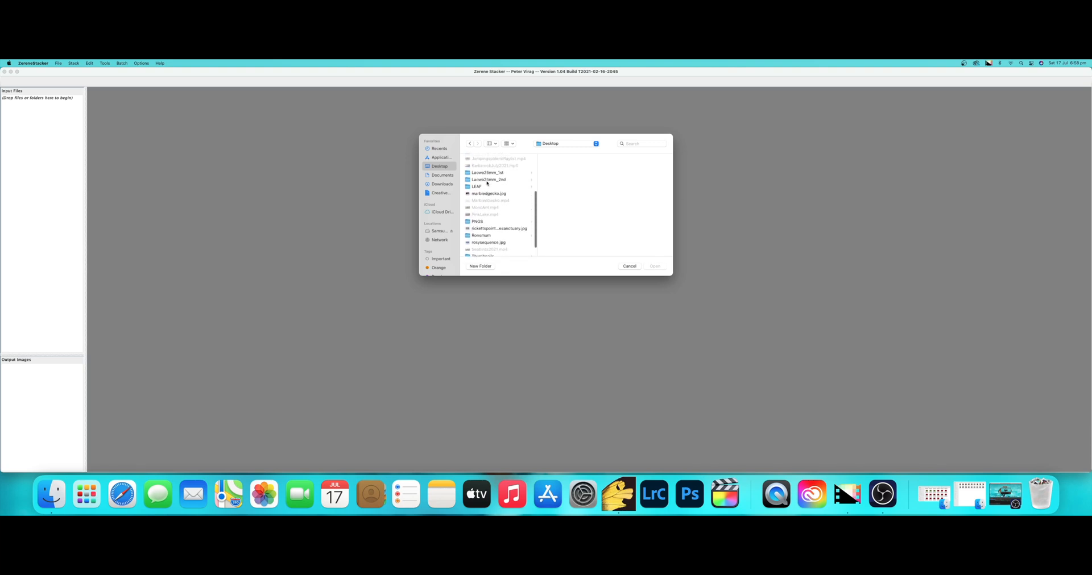
{"action": "left_click", "coordinate": [487, 180]}
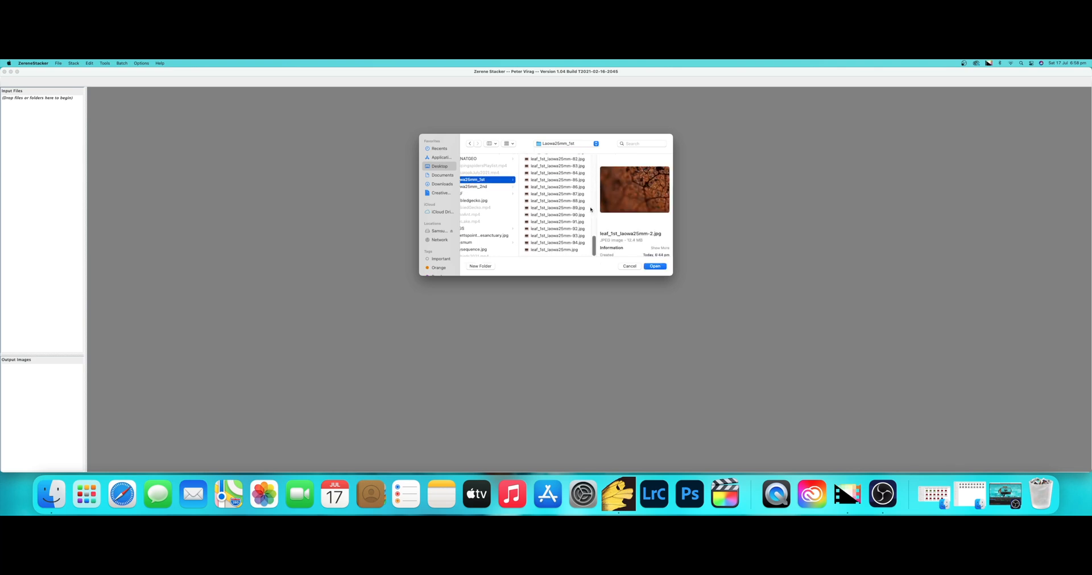
{"action": "key", "text": "cmd+a"}
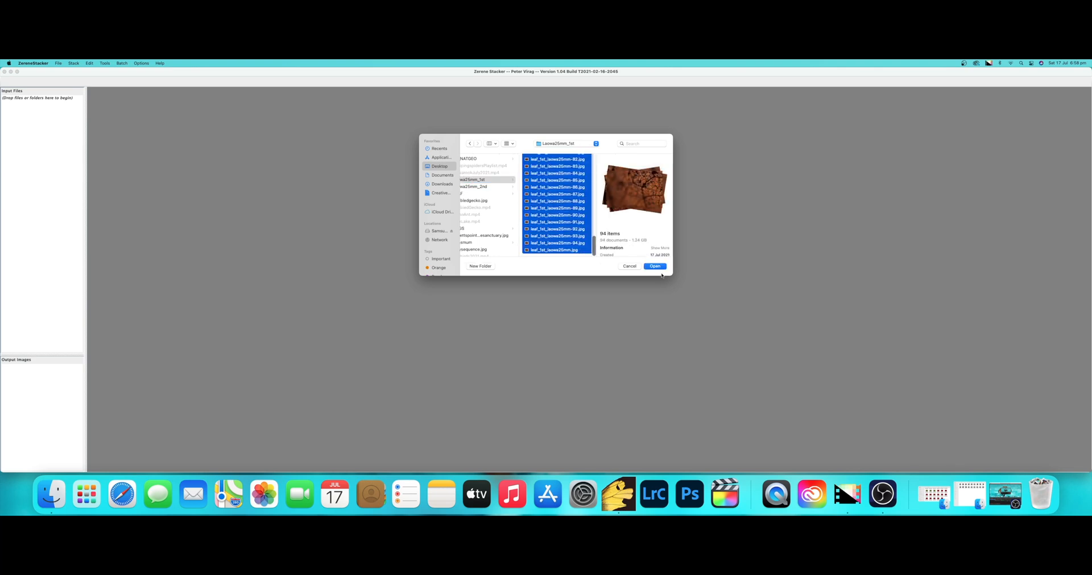
{"action": "left_click", "coordinate": [654, 266]}
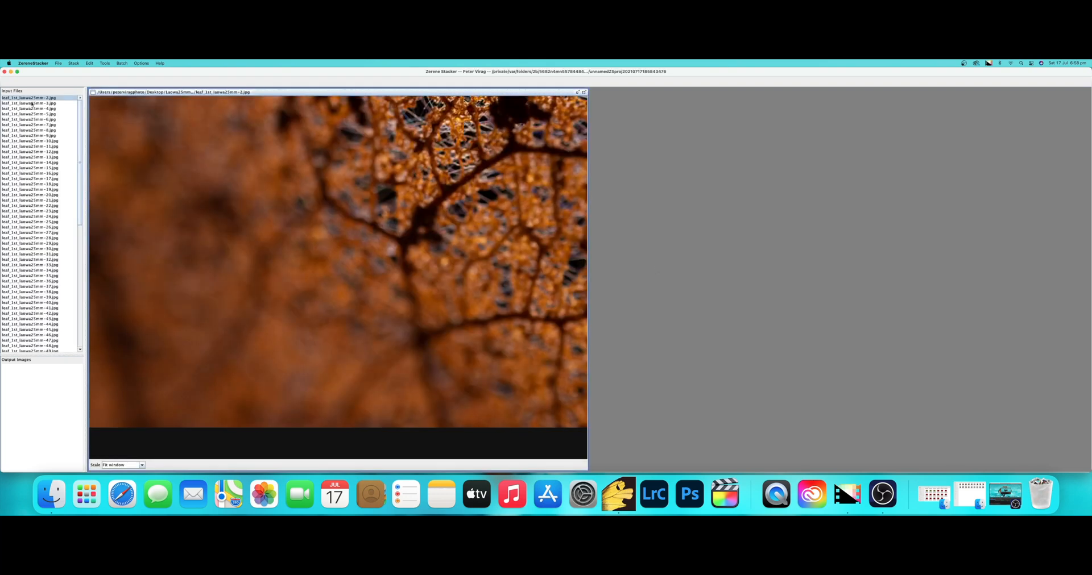
Run Align & Stack All (PMax) on the leaf frames and start saving the output image.
{"action": "scroll", "scroll_direction": "down", "scroll_amount": 3}
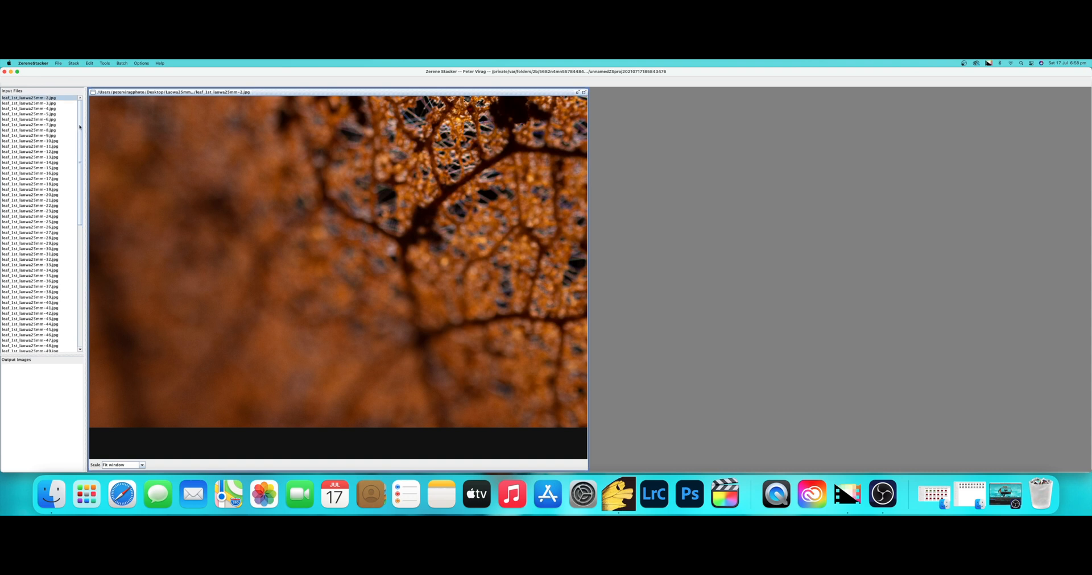
{"action": "left_click", "coordinate": [73, 62]}
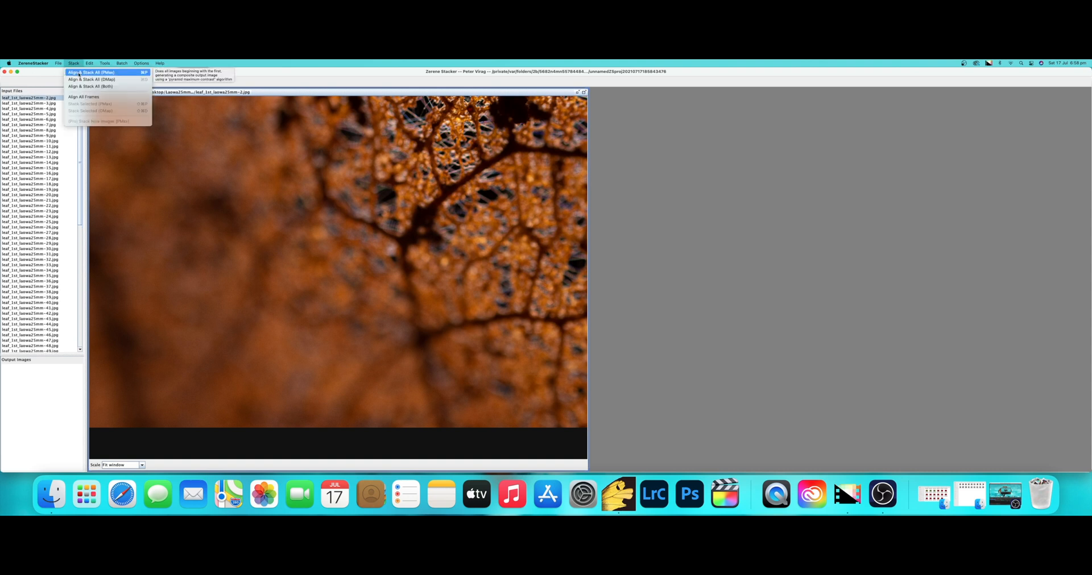
{"action": "left_click", "coordinate": [91, 72]}
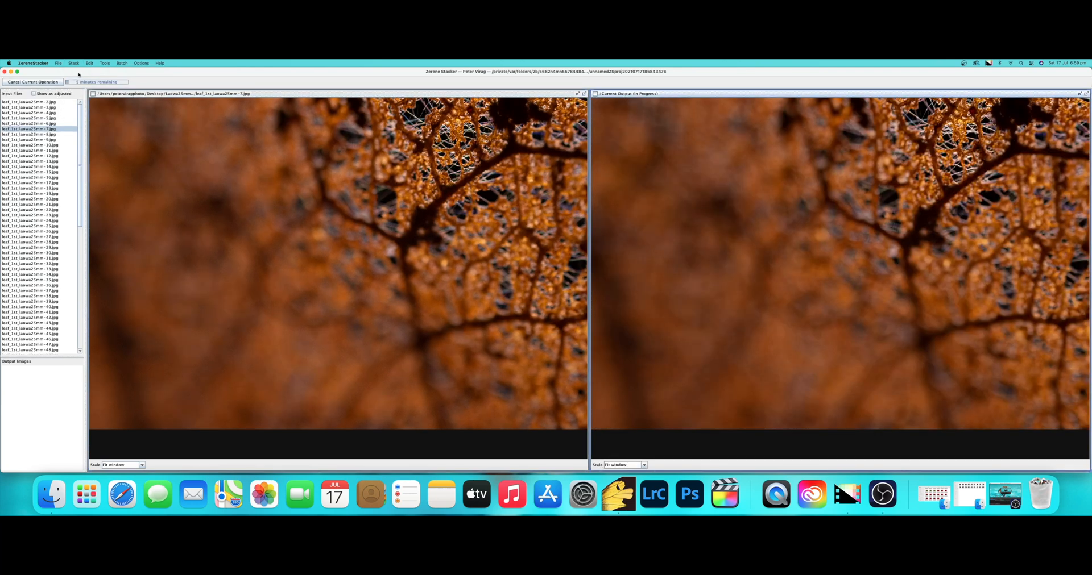
{"action": "left_click", "coordinate": [30, 134]}
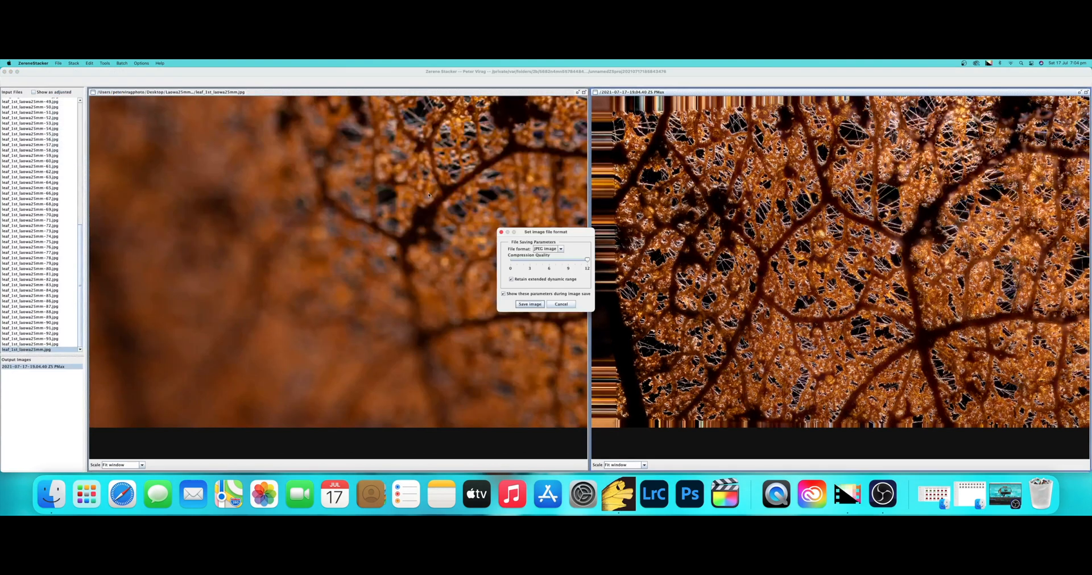
Save the stacked skeleton-leaf result as a 16-bit RGB TIFF image.
{"action": "left_click", "coordinate": [560, 249]}
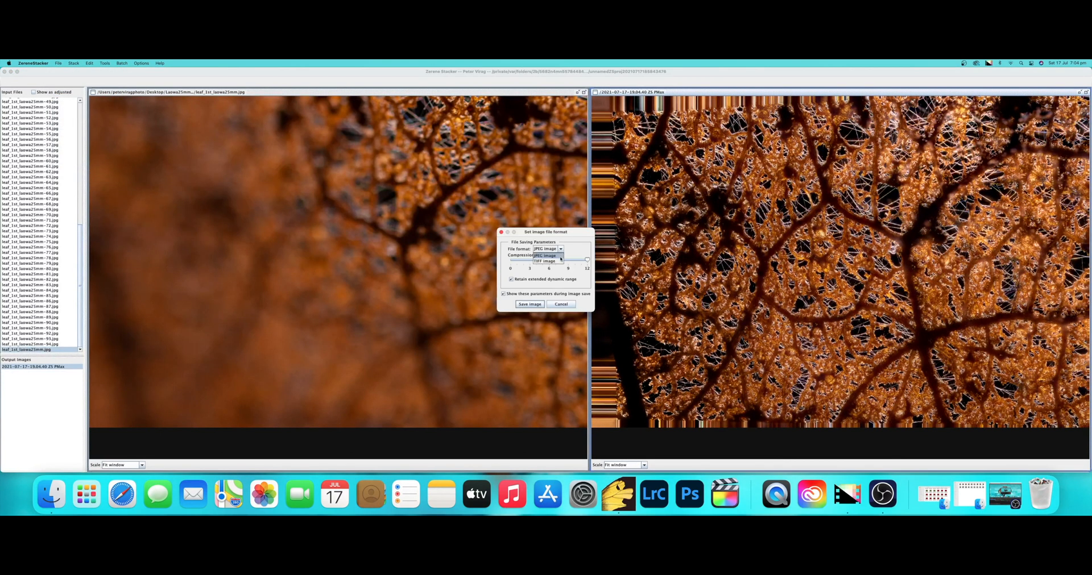
{"action": "left_click", "coordinate": [545, 262]}
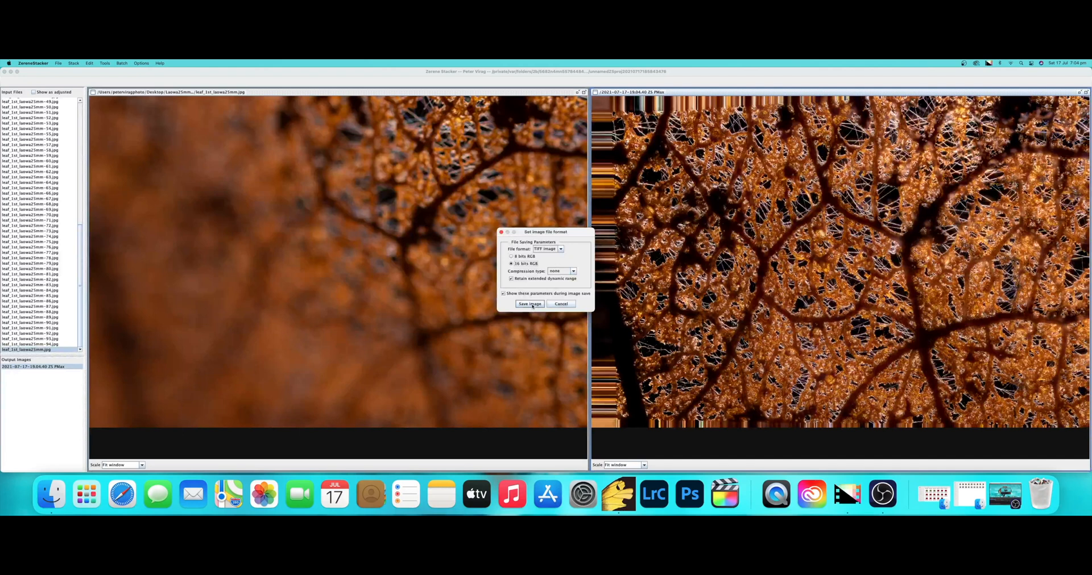
{"action": "left_click", "coordinate": [528, 304]}
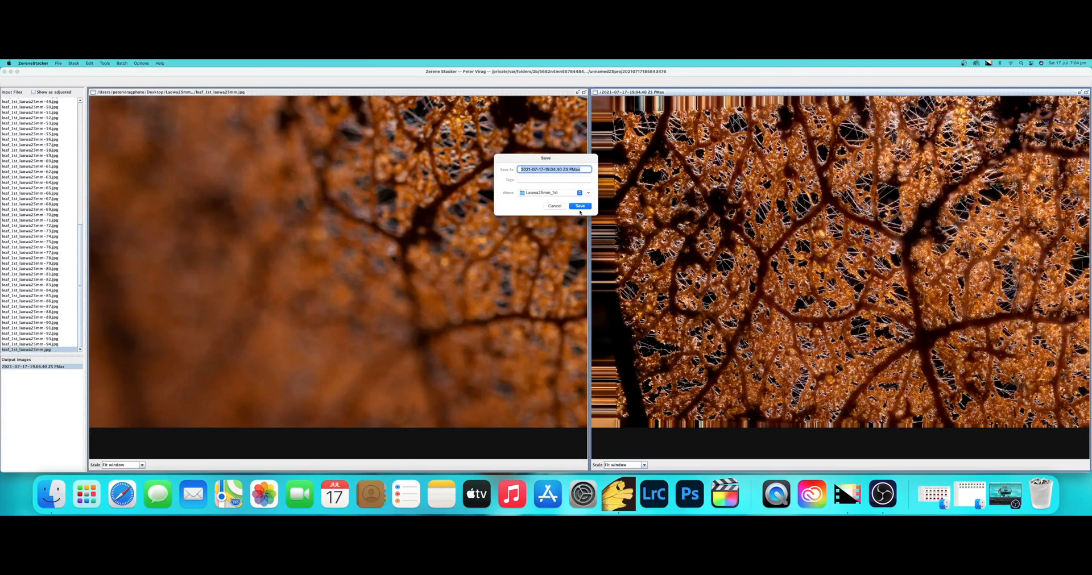
{"action": "left_click", "coordinate": [580, 205]}
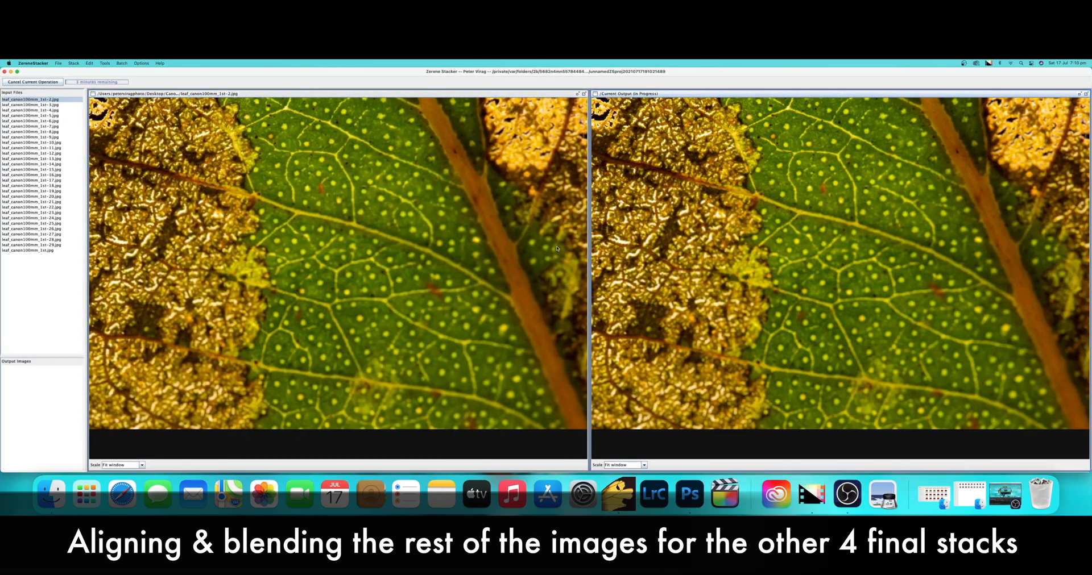
{"action": "left_click", "coordinate": [58, 64]}
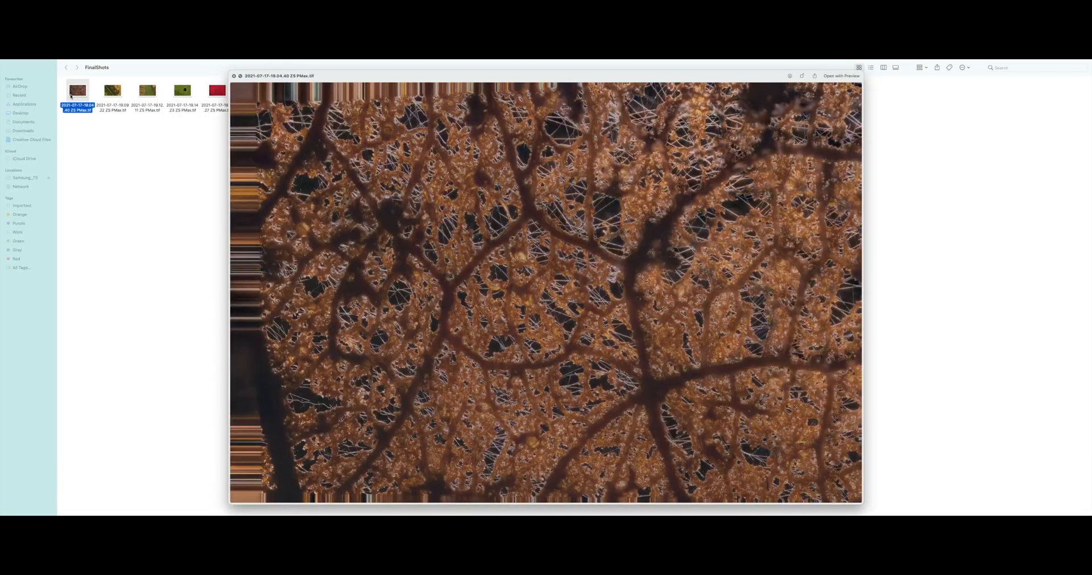
Preview the stacked skeleton-leaf TIFF in the FinalShots folder.
{"action": "left_click", "coordinate": [112, 91]}
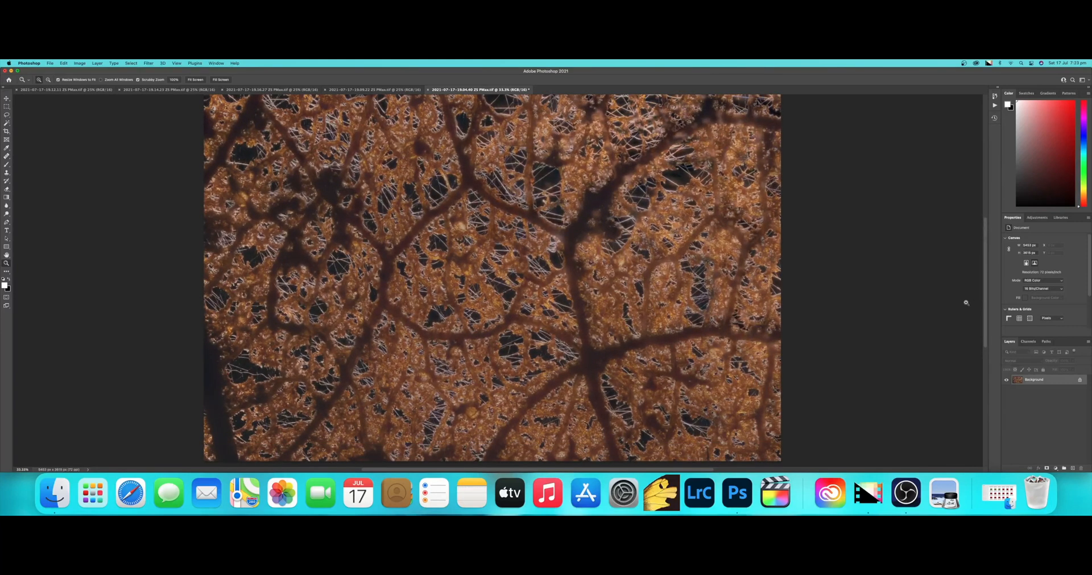
{"action": "mouse_move", "coordinate": [225, 387]}
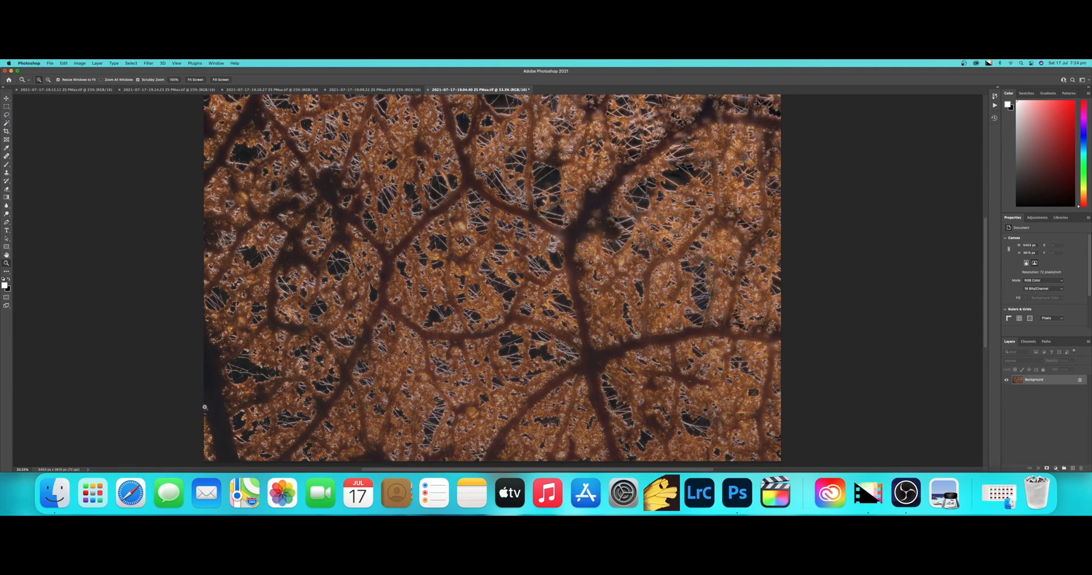
{"action": "mouse_move", "coordinate": [260, 407]}
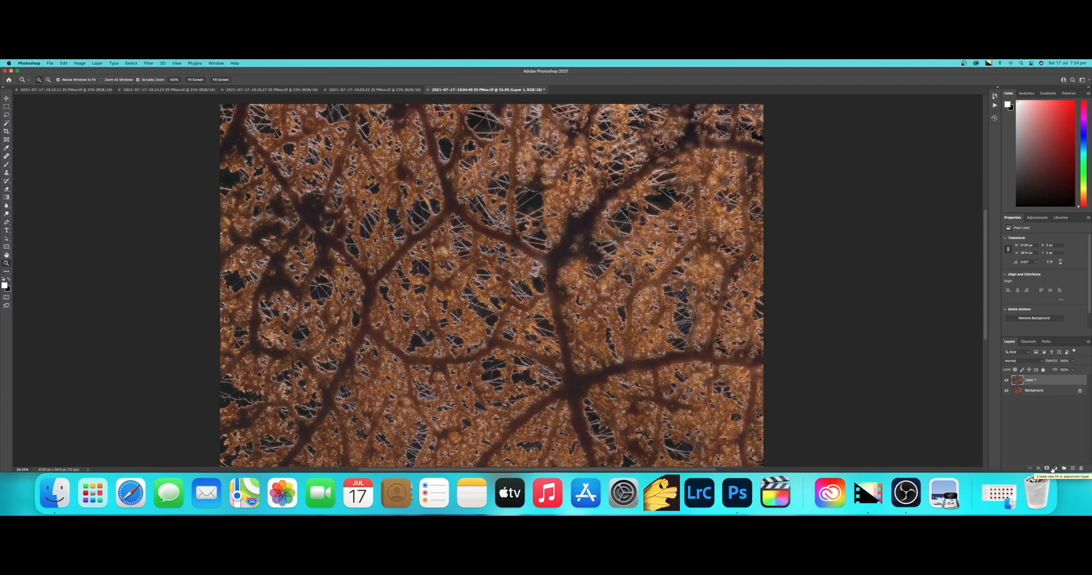
Add a Curves adjustment layer and reshape the curve to add contrast to the leaf.
{"action": "left_click", "coordinate": [1051, 469]}
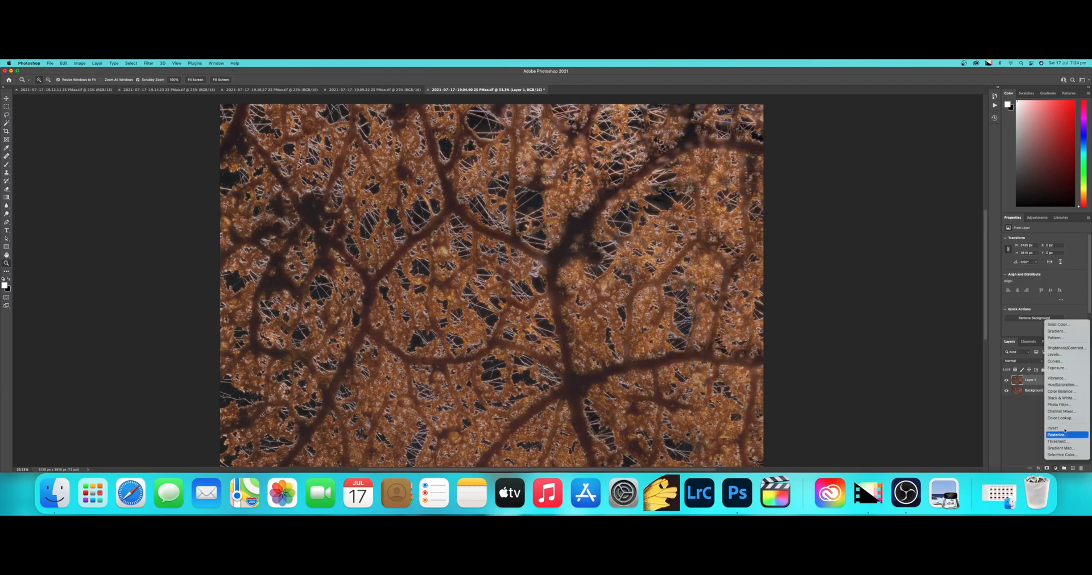
{"action": "mouse_move", "coordinate": [1056, 361]}
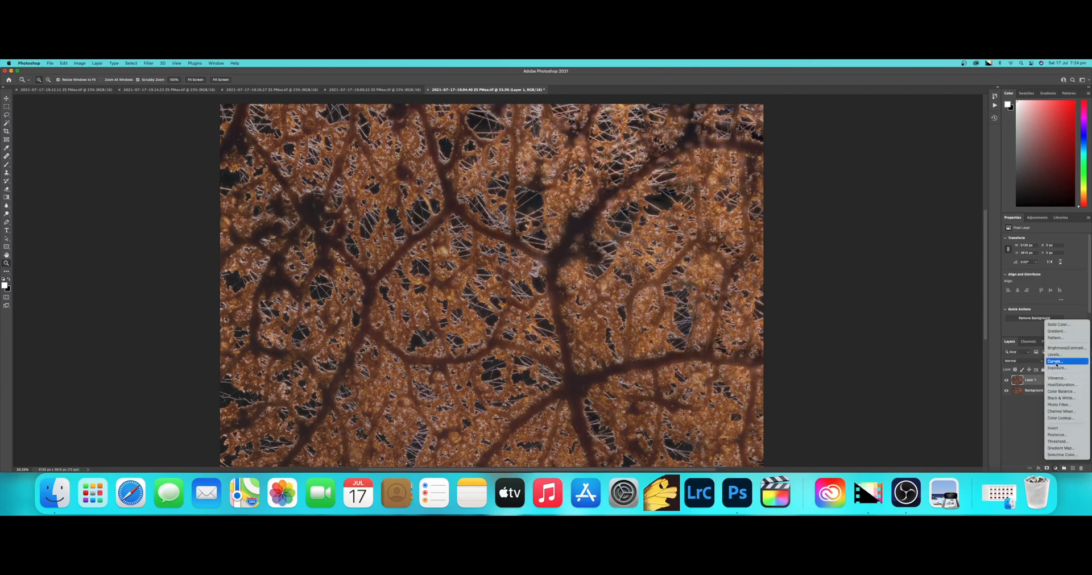
{"action": "left_click", "coordinate": [1055, 360]}
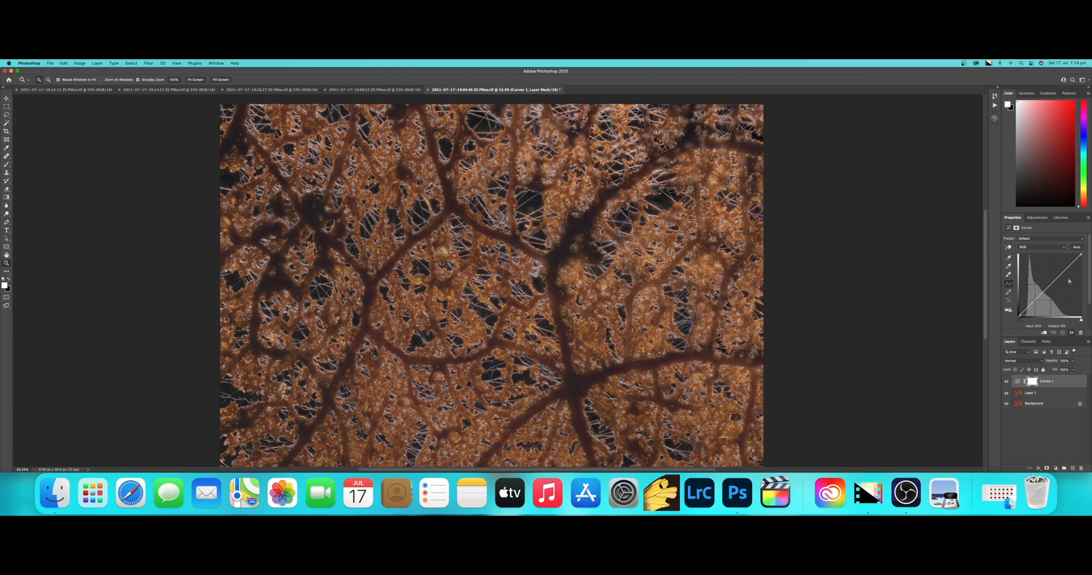
{"action": "left_click_drag", "start_coordinate": [1051, 292], "coordinate": [1065, 269]}
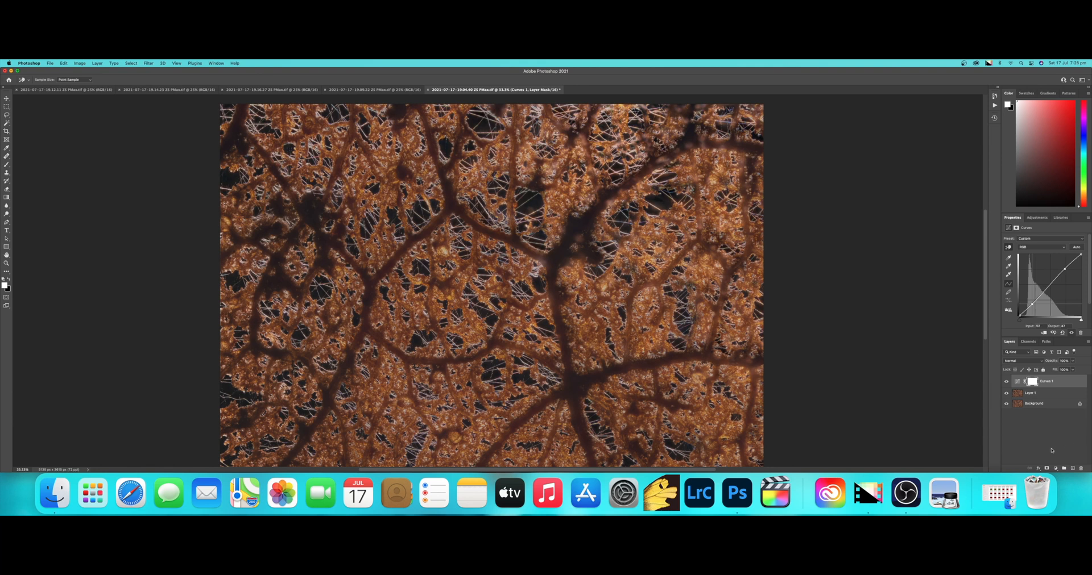
Flatten all layers into a single image via Layer > Flatten Image.
{"action": "left_click", "coordinate": [97, 64]}
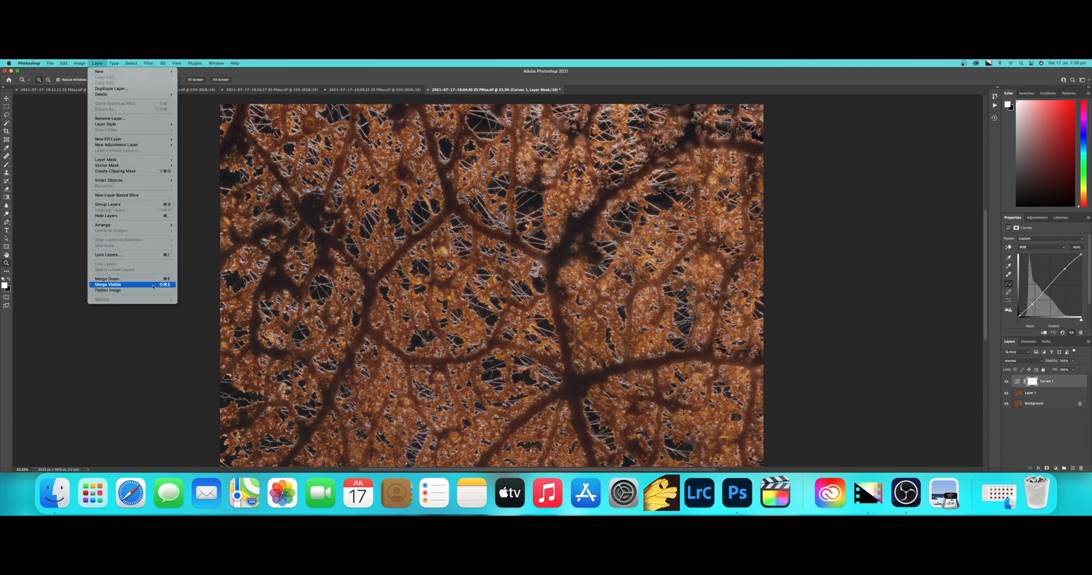
{"action": "left_click", "coordinate": [104, 290]}
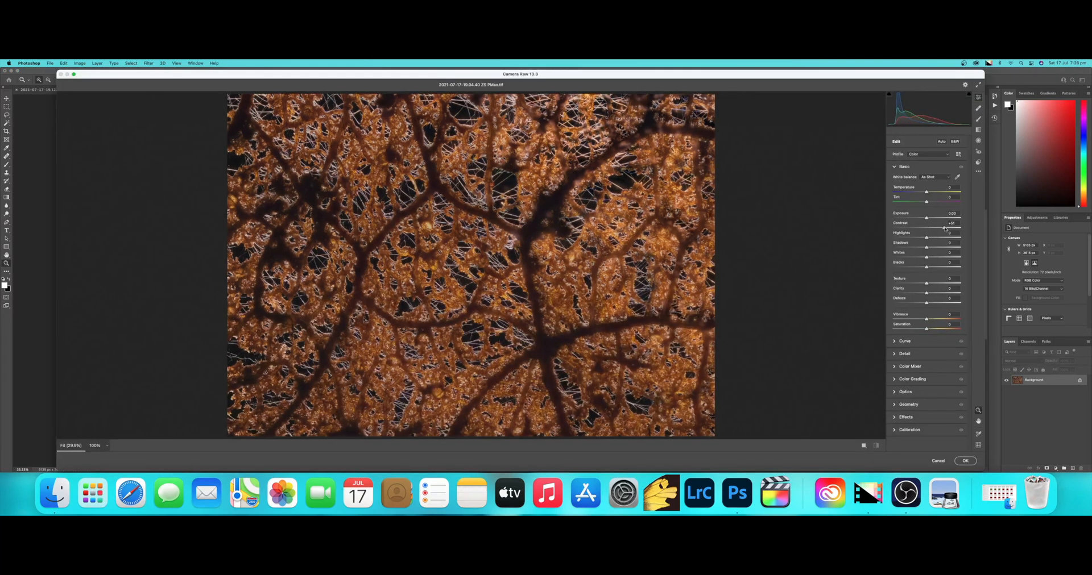
Raise Contrast, leave Highlights neutral, and increase Texture in Camera Raw's Basic panel.
{"action": "left_click_drag", "start_coordinate": [944, 229], "coordinate": [934, 229]}
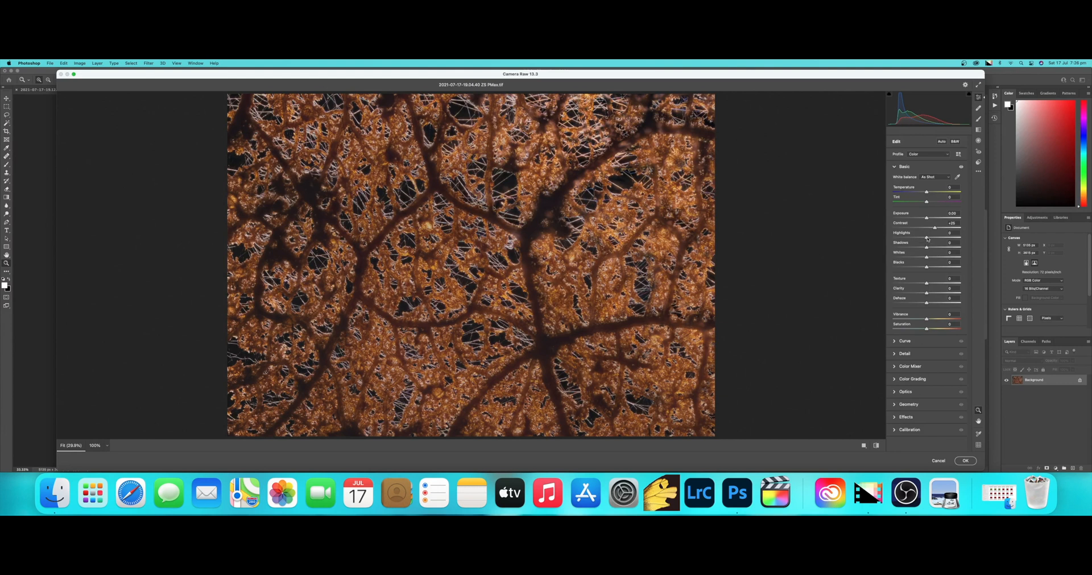
{"action": "left_click_drag", "start_coordinate": [948, 233], "coordinate": [932, 233]}
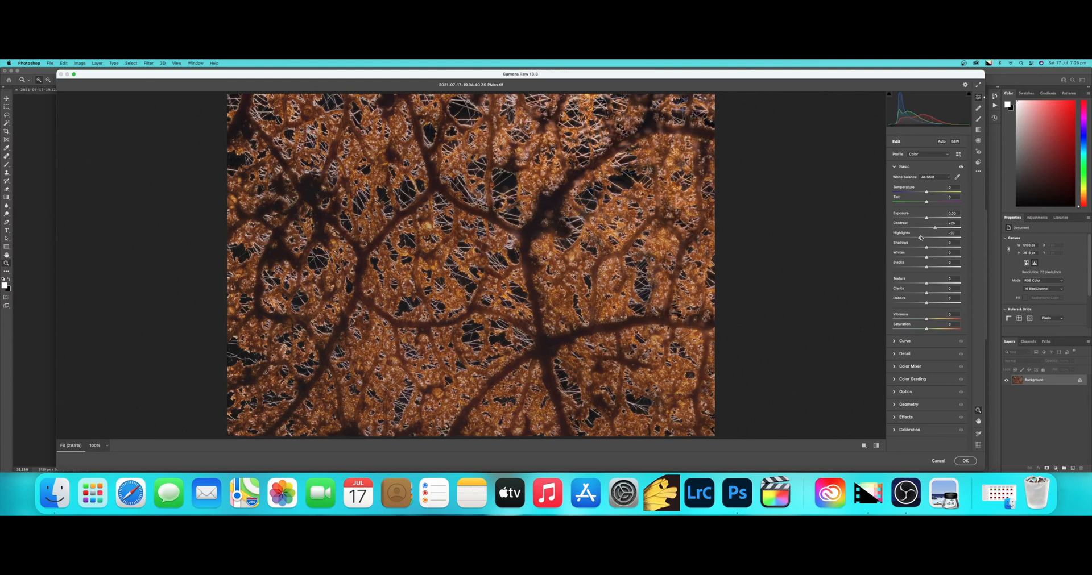
{"action": "left_click_drag", "start_coordinate": [929, 266], "coordinate": [908, 266]}
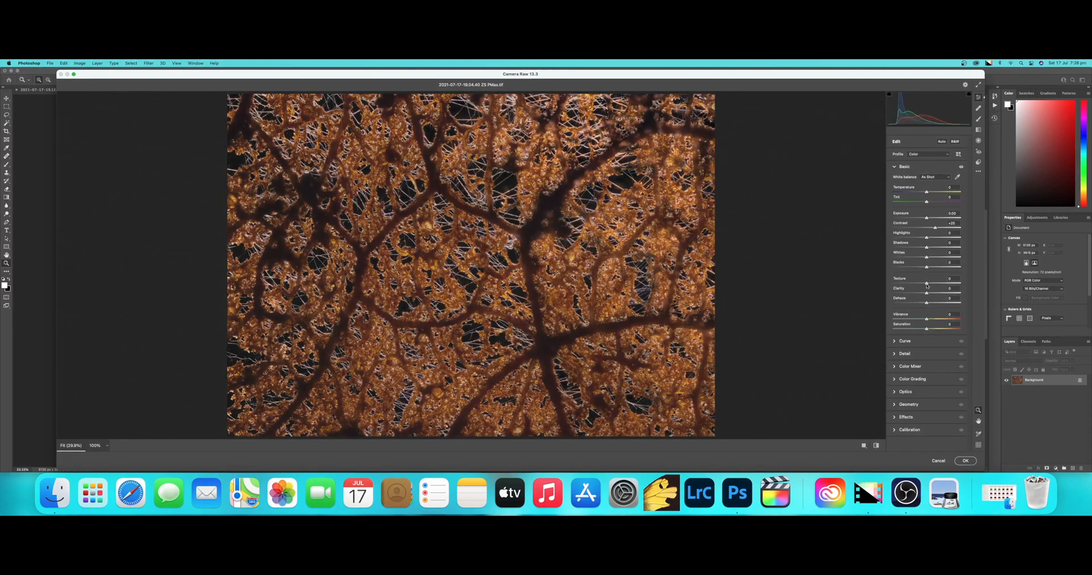
{"action": "left_click_drag", "start_coordinate": [926, 282], "coordinate": [940, 282]}
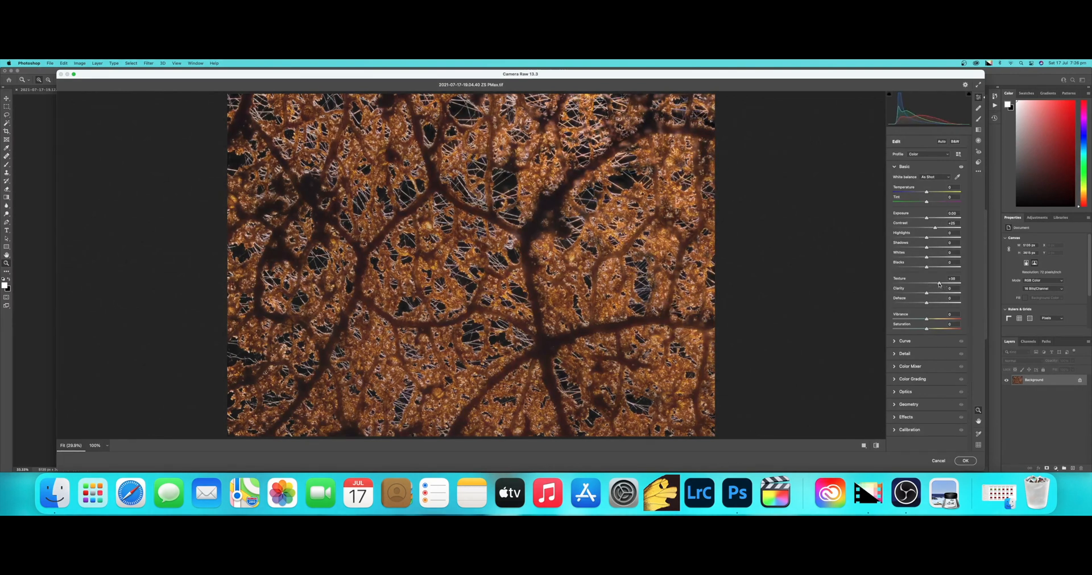
{"action": "left_click_drag", "start_coordinate": [936, 283], "coordinate": [926, 283]}
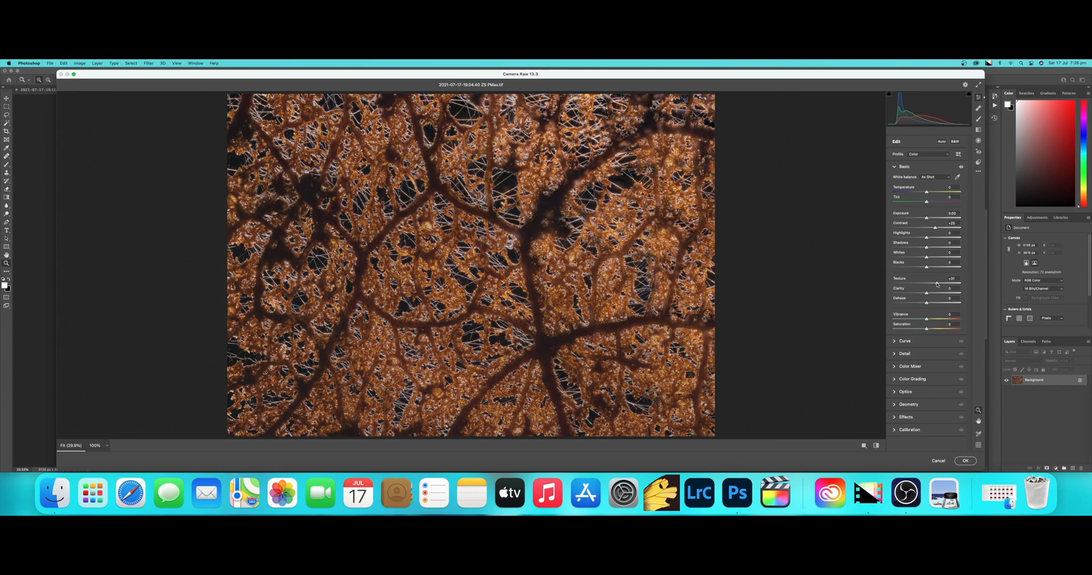
{"action": "left_click_drag", "start_coordinate": [934, 286], "coordinate": [953, 286]}
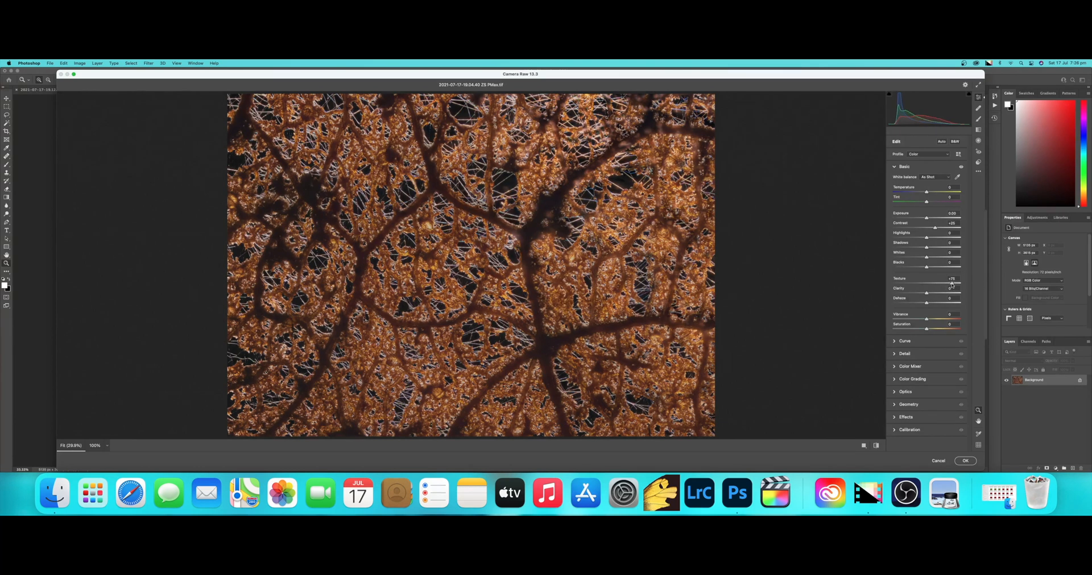
{"action": "left_click_drag", "start_coordinate": [949, 286], "coordinate": [936, 285]}
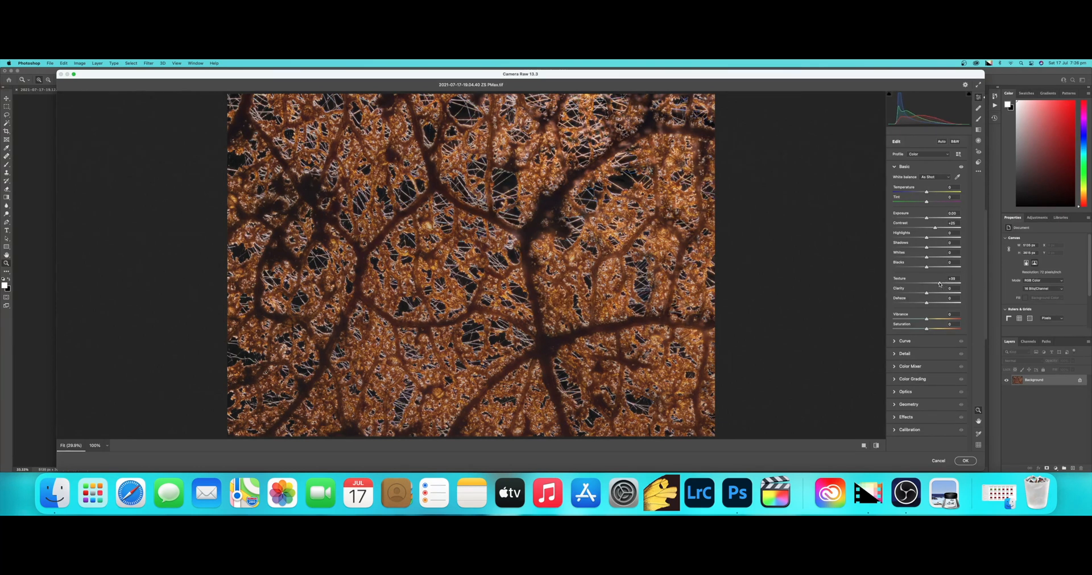
{"action": "left_click_drag", "start_coordinate": [940, 284], "coordinate": [936, 284]}
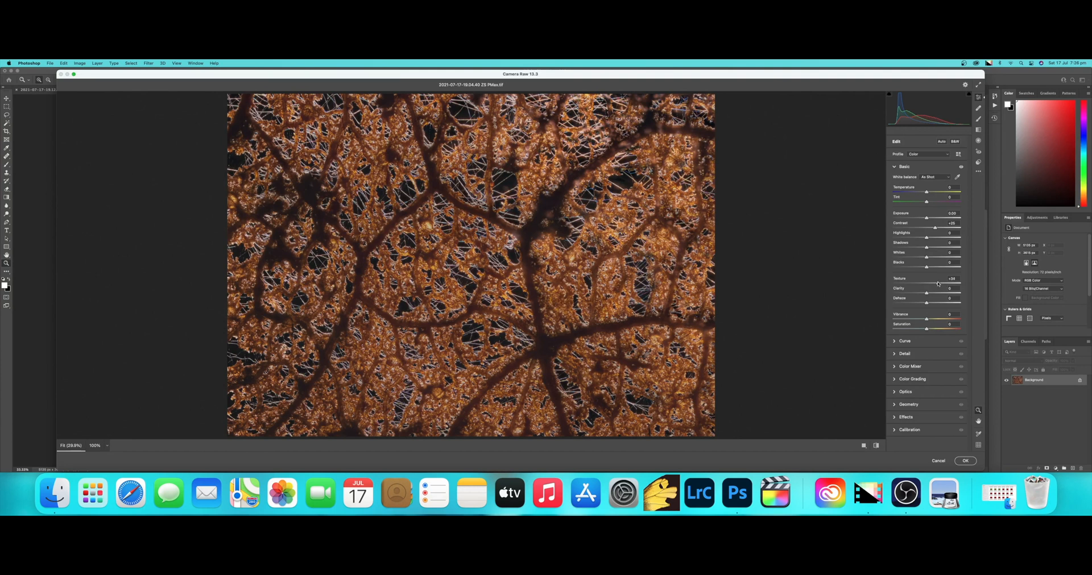
Increase Clarity, Vibrance and Saturation for the leaf image.
{"action": "left_click_drag", "start_coordinate": [926, 294], "coordinate": [947, 293]}
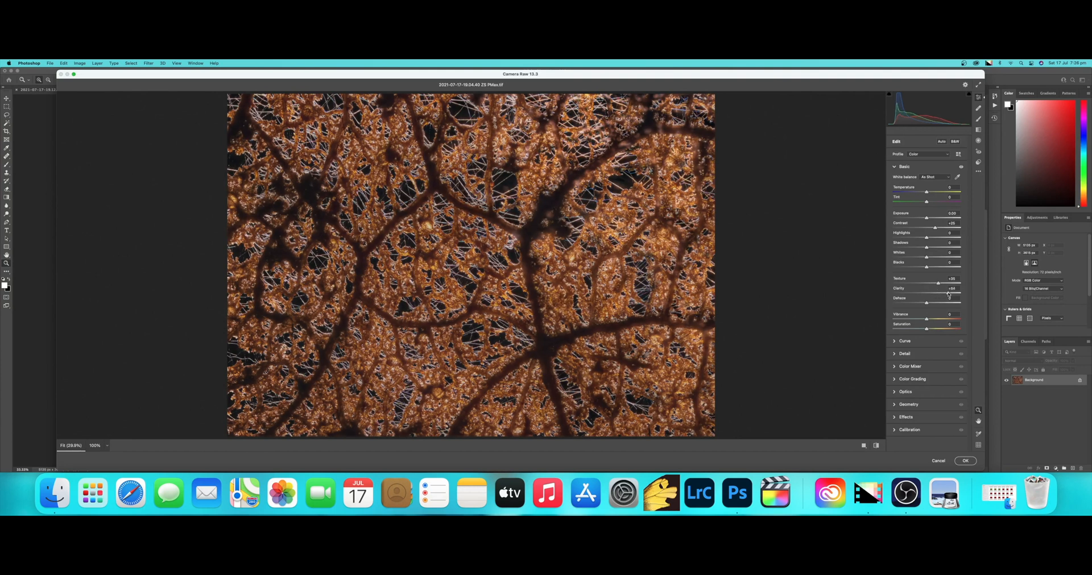
{"action": "left_click_drag", "start_coordinate": [940, 292], "coordinate": [936, 292]}
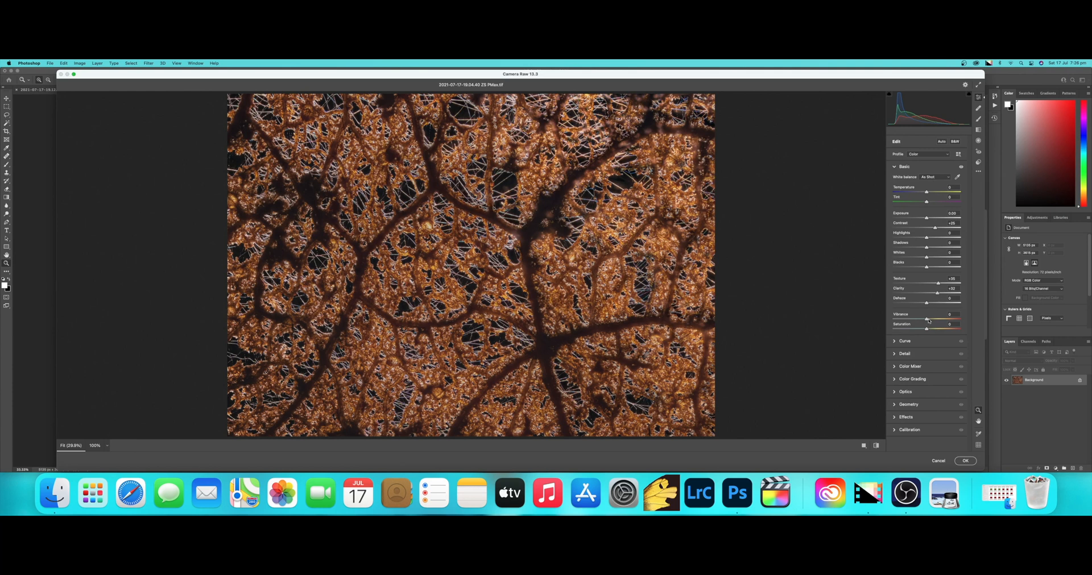
{"action": "left_click_drag", "start_coordinate": [926, 319], "coordinate": [934, 320]}
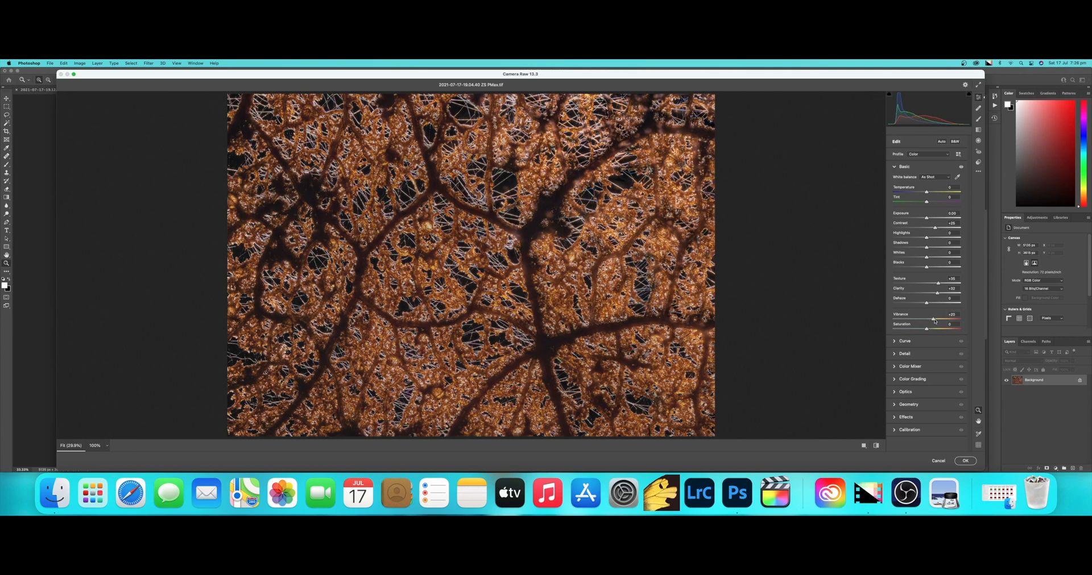
{"action": "left_click_drag", "start_coordinate": [926, 327], "coordinate": [935, 327]}
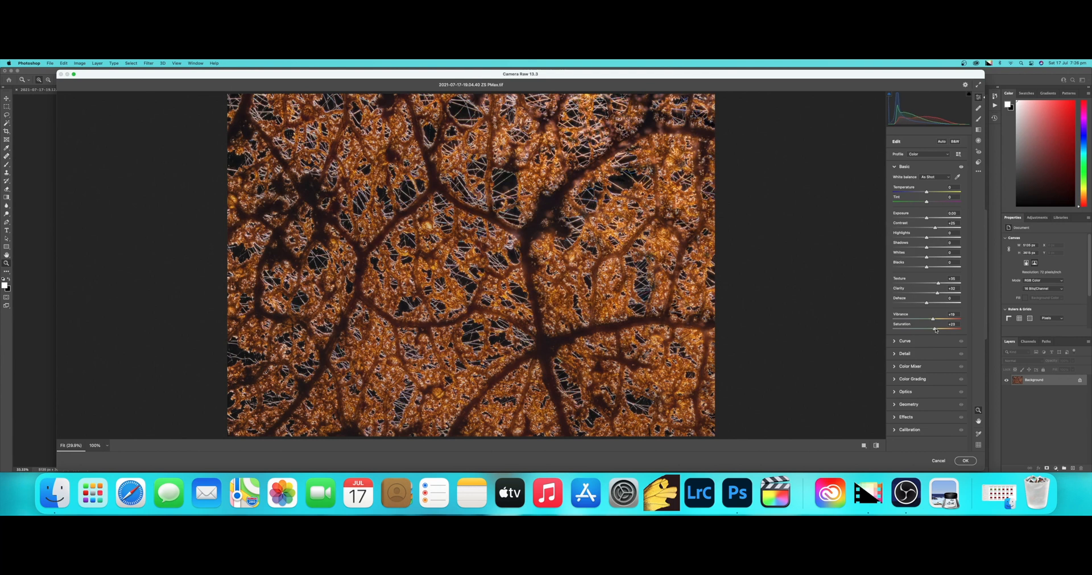
{"action": "left_click_drag", "start_coordinate": [934, 329], "coordinate": [931, 328]}
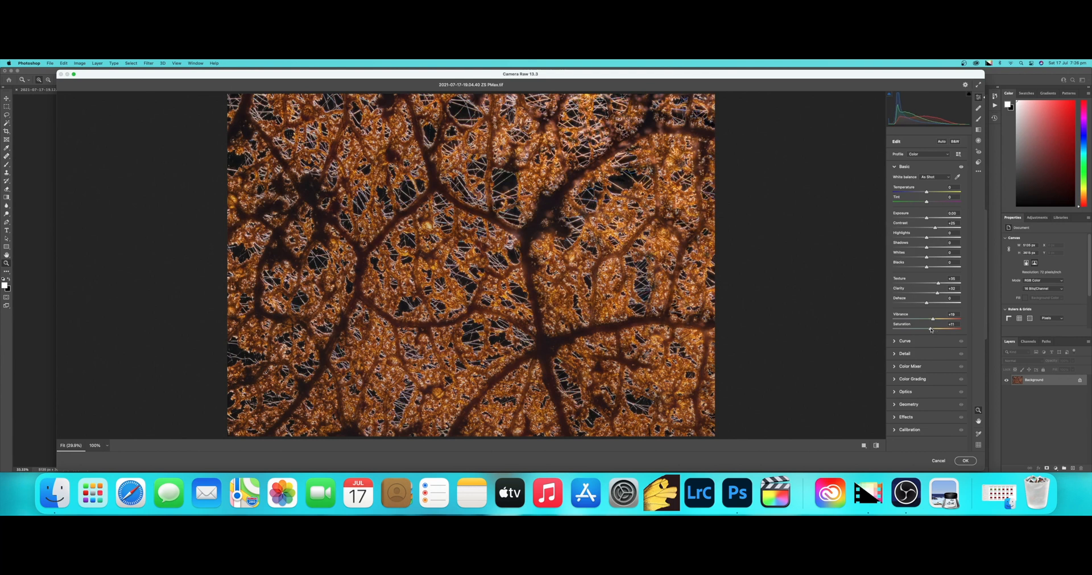
{"action": "left_click_drag", "start_coordinate": [931, 324], "coordinate": [933, 324]}
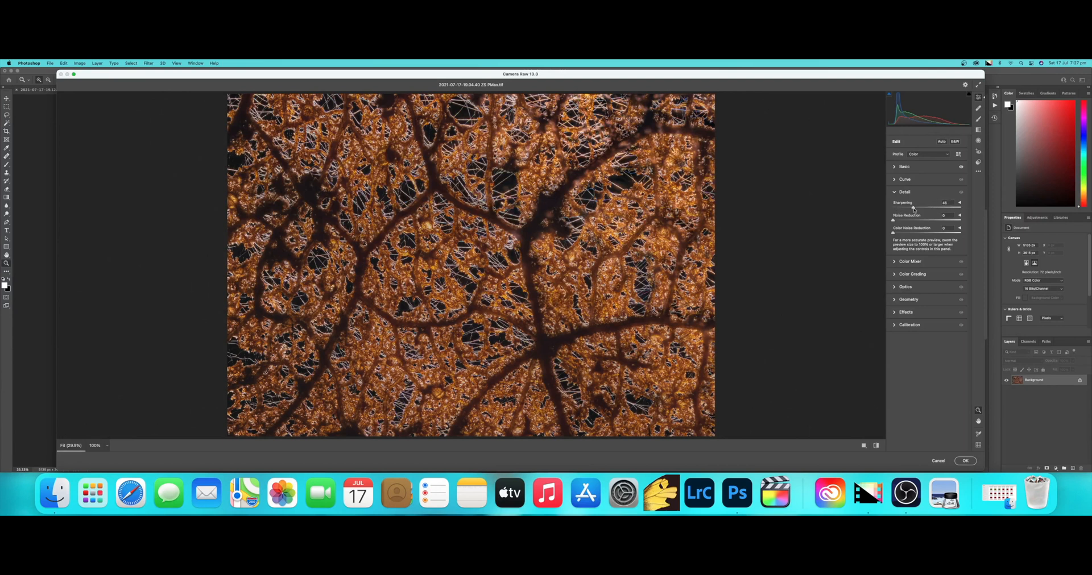
Reduce the Camera Raw sharpening to about 30 and apply the edits to the flattened leaf image.
{"action": "left_click_drag", "start_coordinate": [954, 202], "coordinate": [936, 203]}
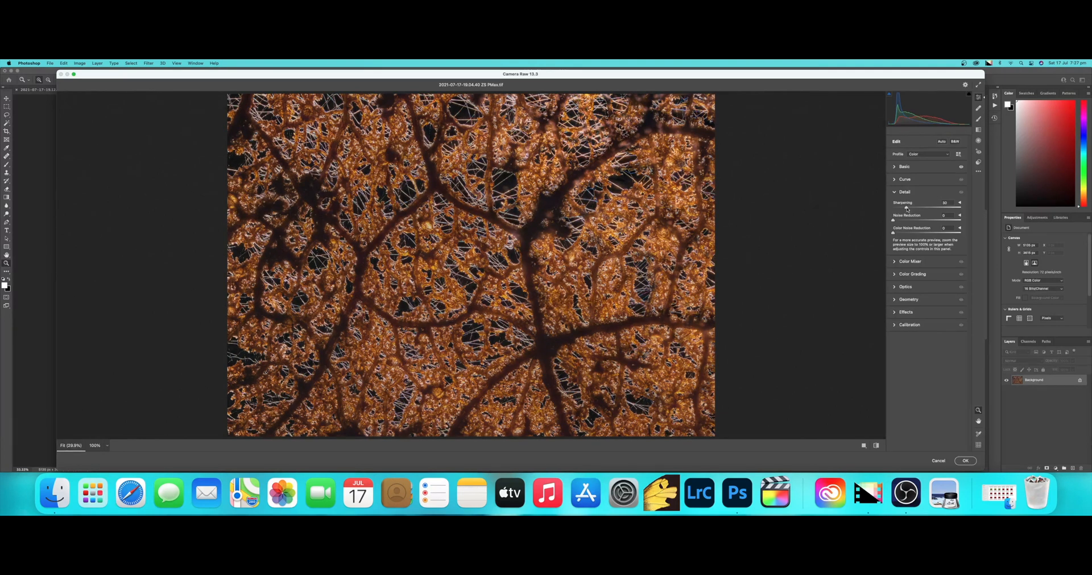
{"action": "left_click_drag", "start_coordinate": [944, 203], "coordinate": [935, 202]}
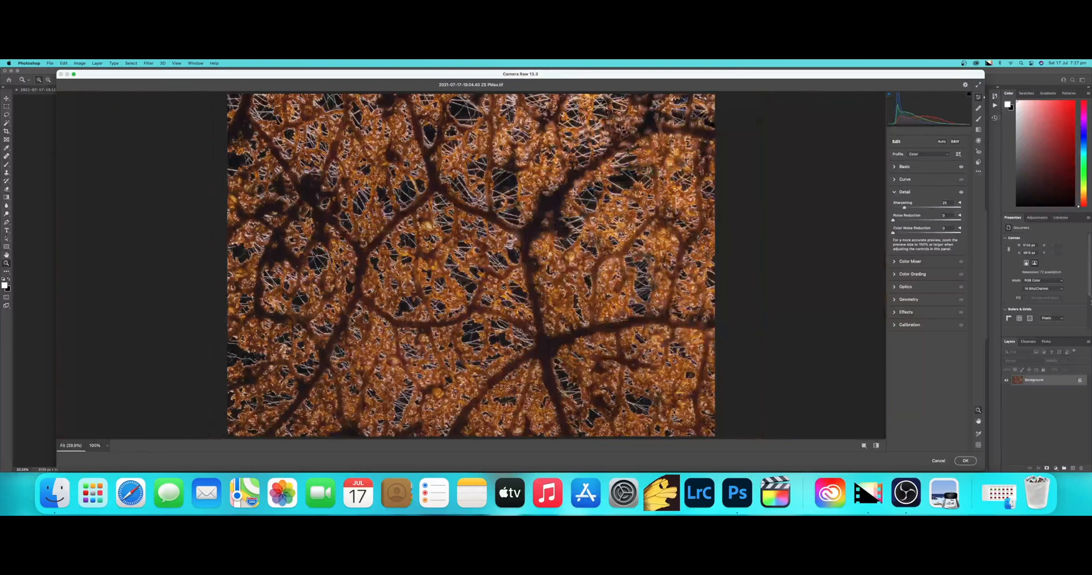
{"action": "left_click", "coordinate": [965, 462]}
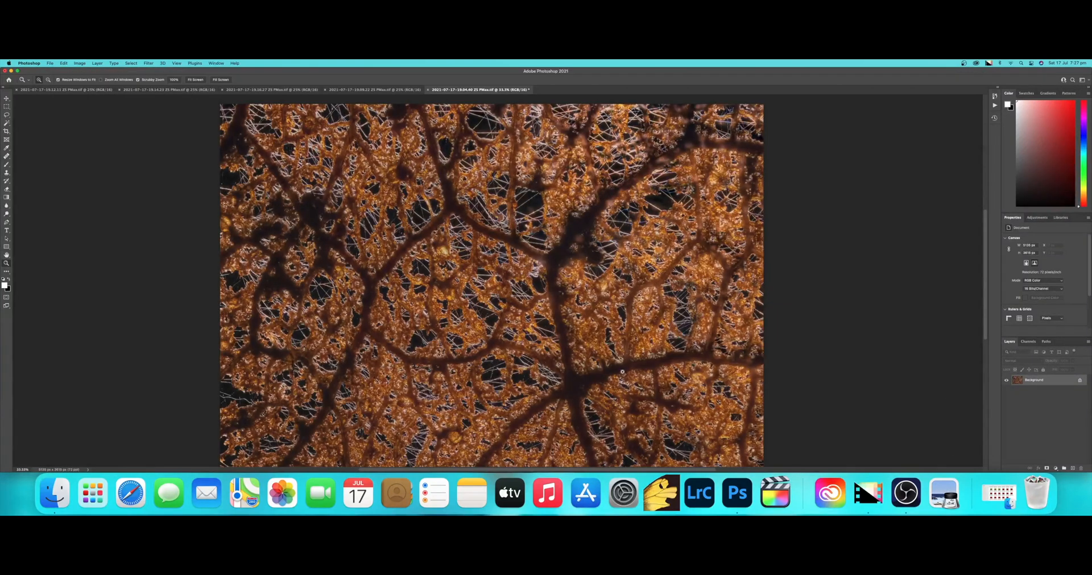